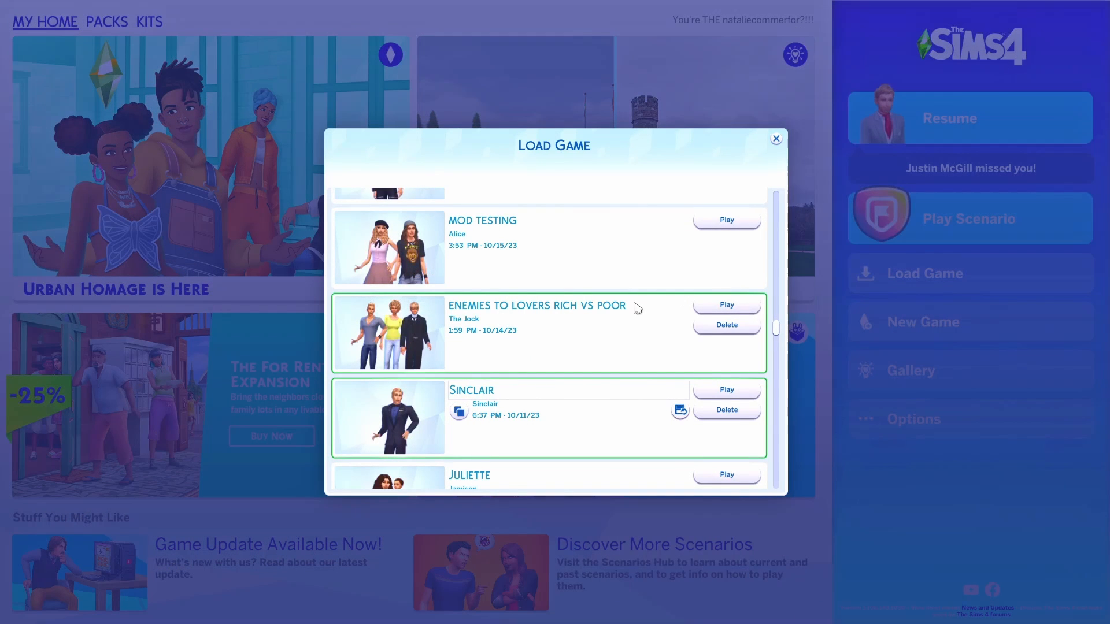
mouse_move(641, 309)
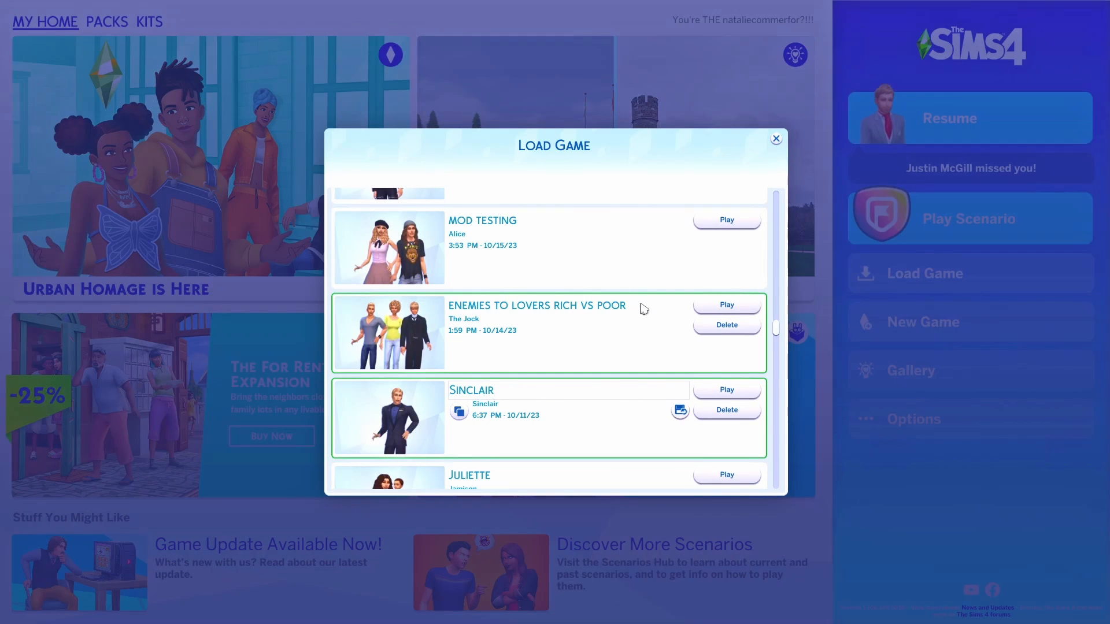
mouse_move(616, 322)
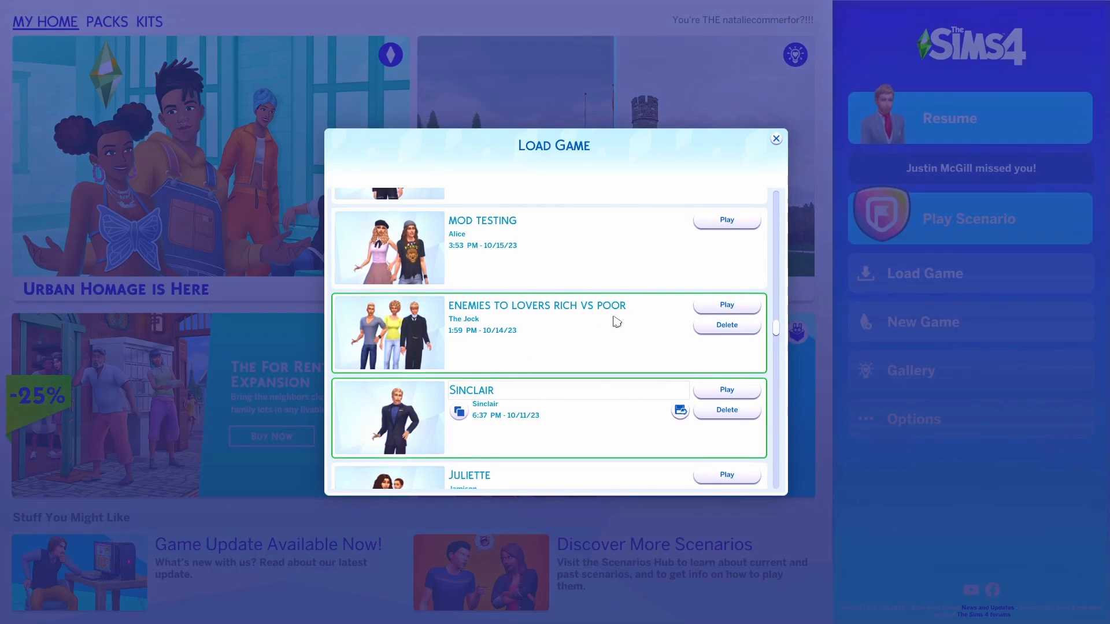
mouse_move(651, 334)
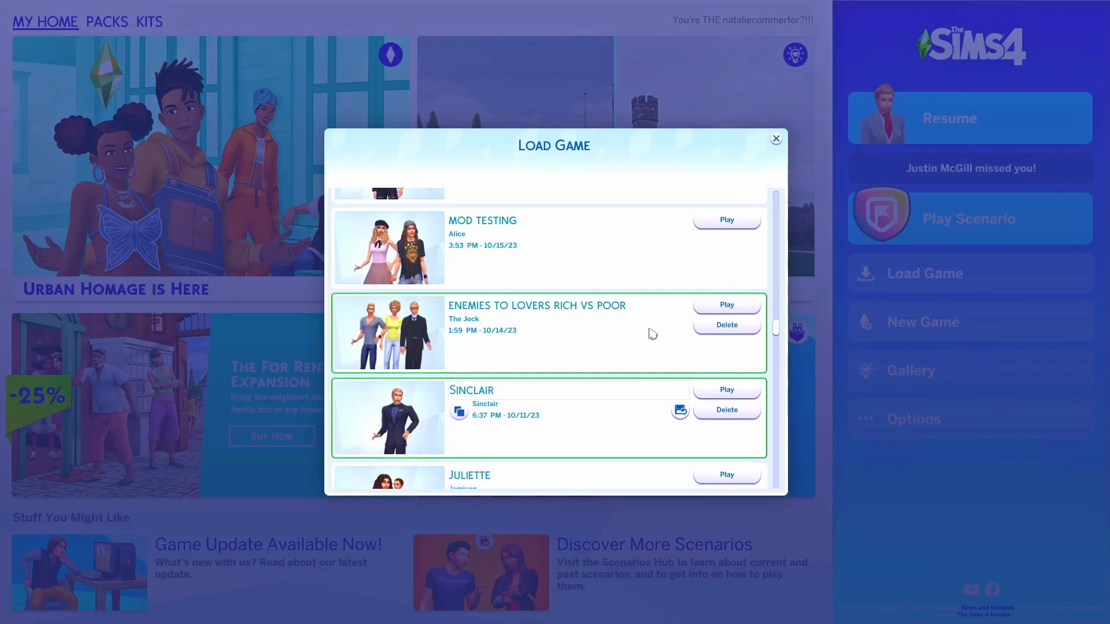
mouse_move(451, 341)
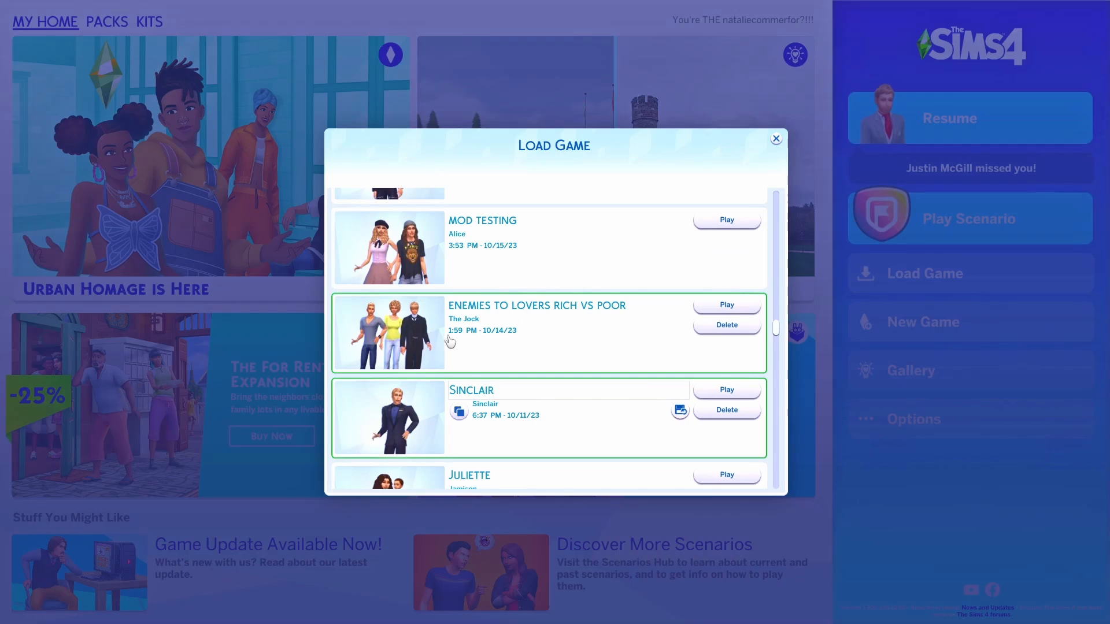
mouse_move(520, 345)
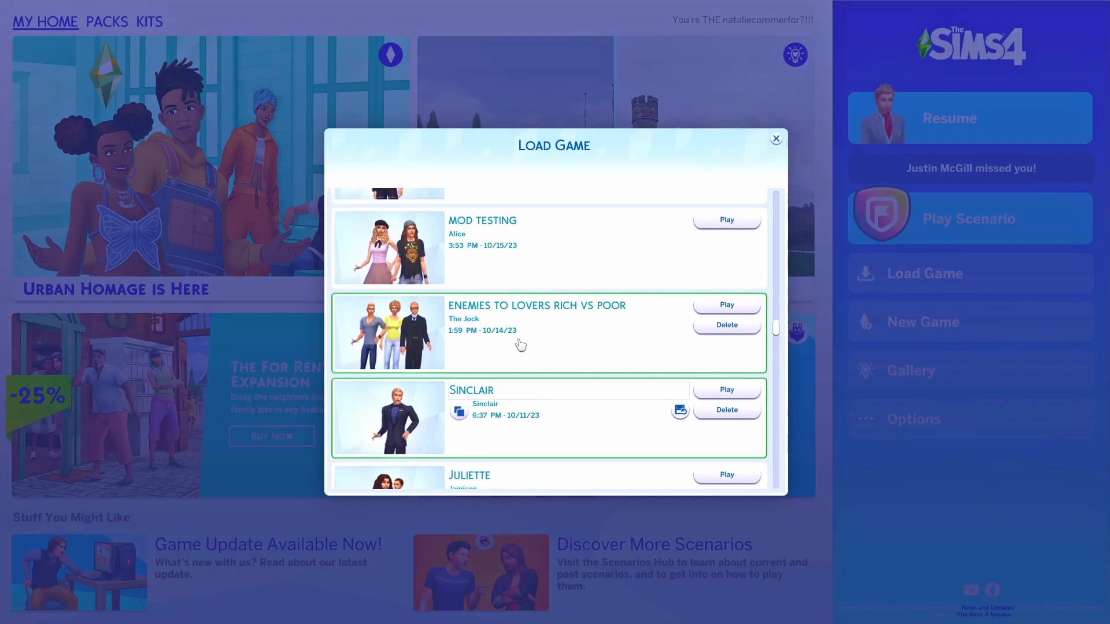
mouse_move(516, 345)
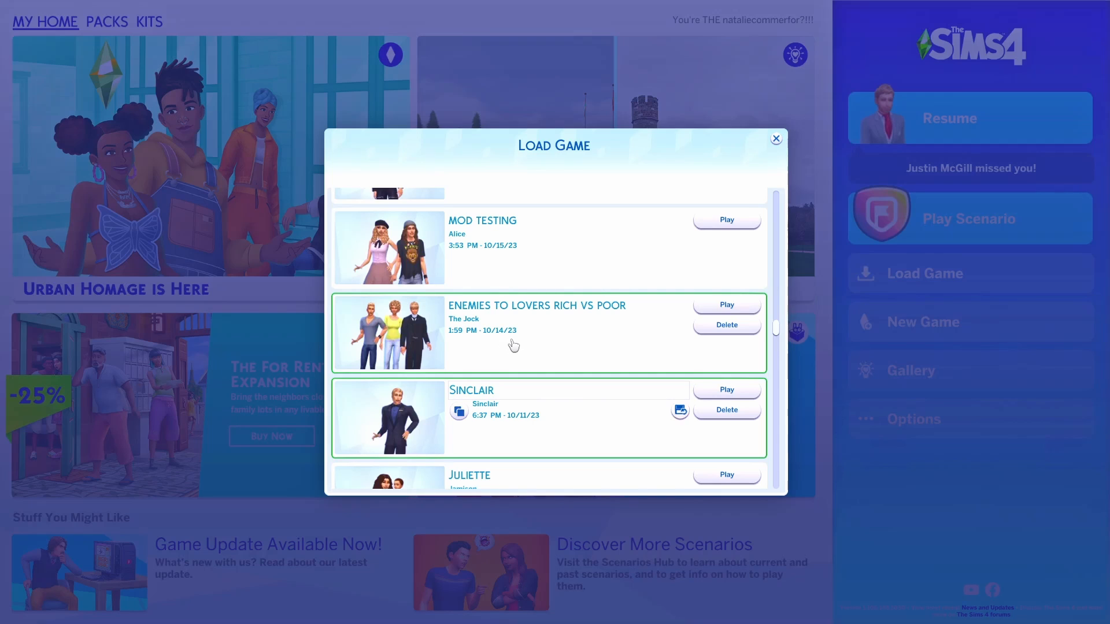
mouse_move(491, 343)
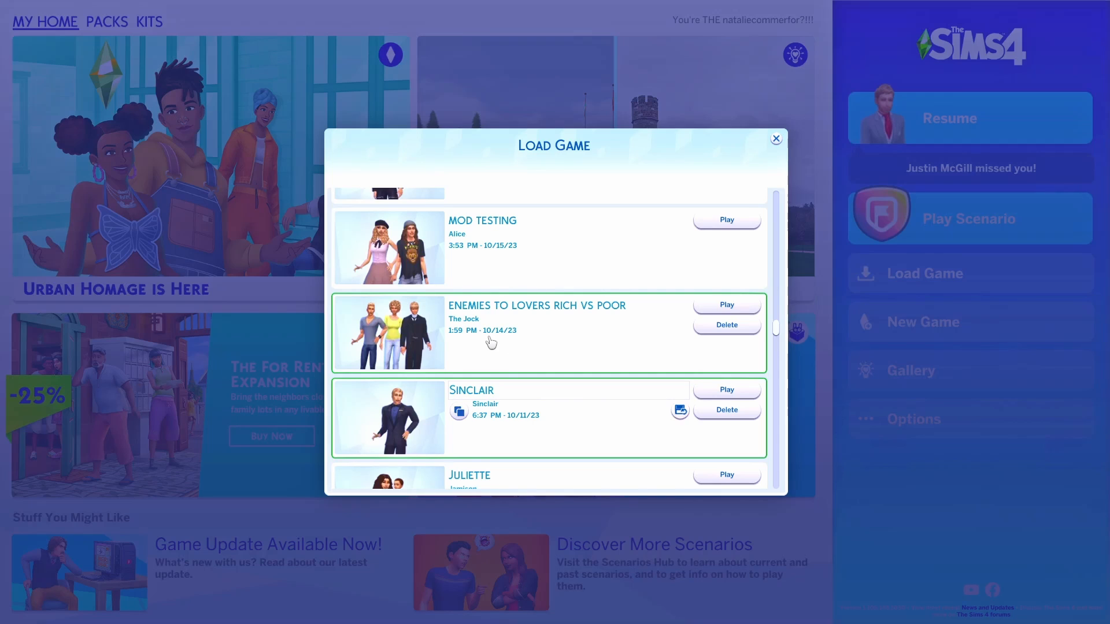
mouse_move(559, 306)
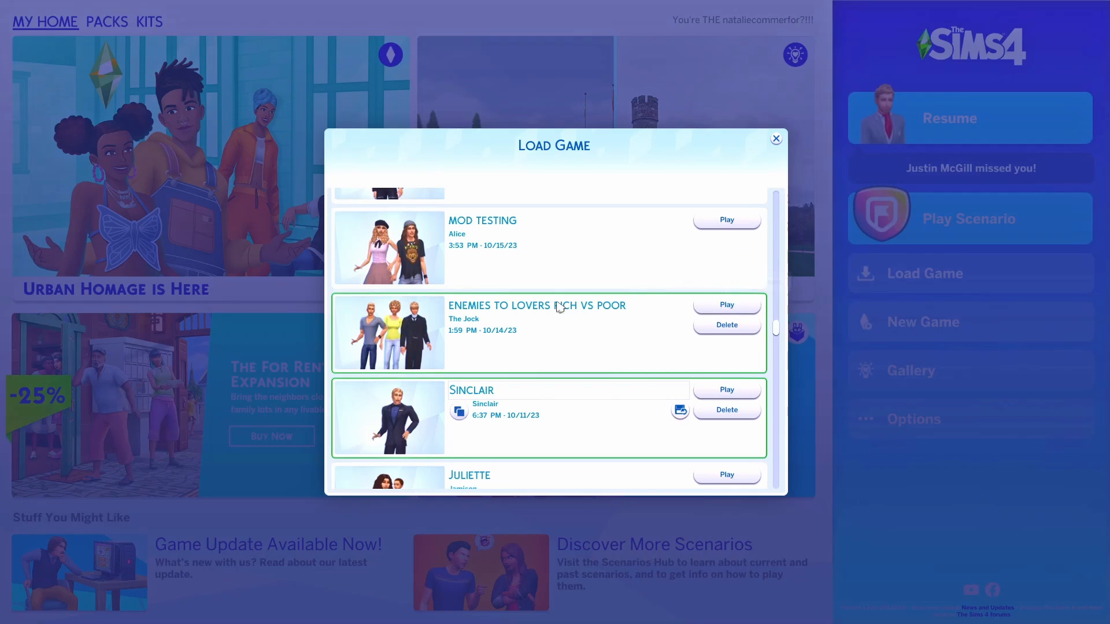
mouse_move(726, 305)
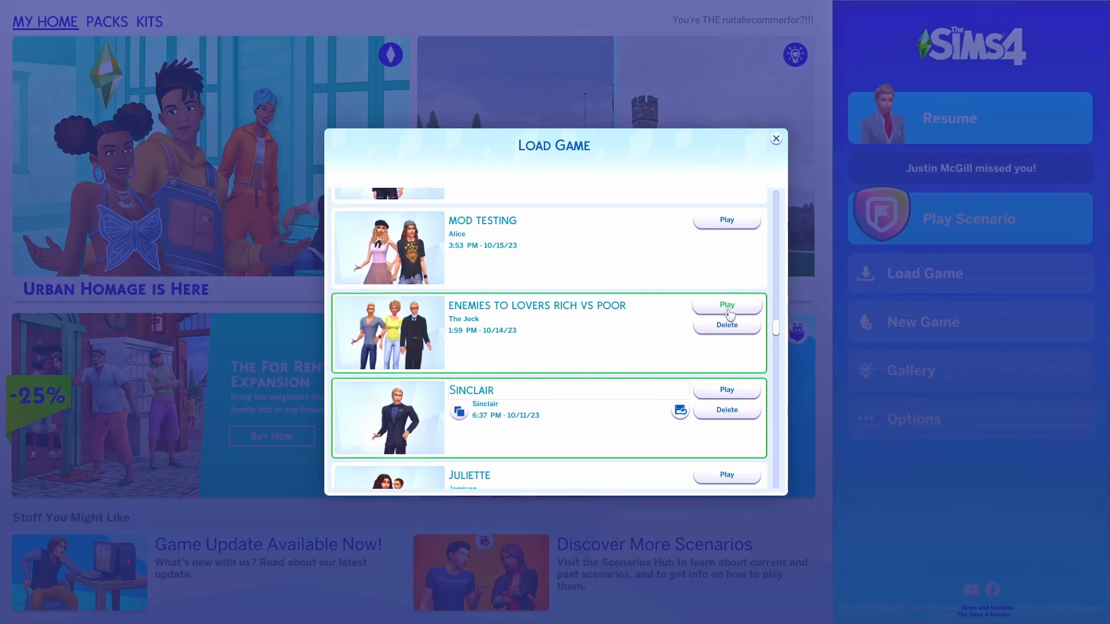
Load the Enemies to Lovers Rich vs Poor save and view the residential worlds
click(726, 303)
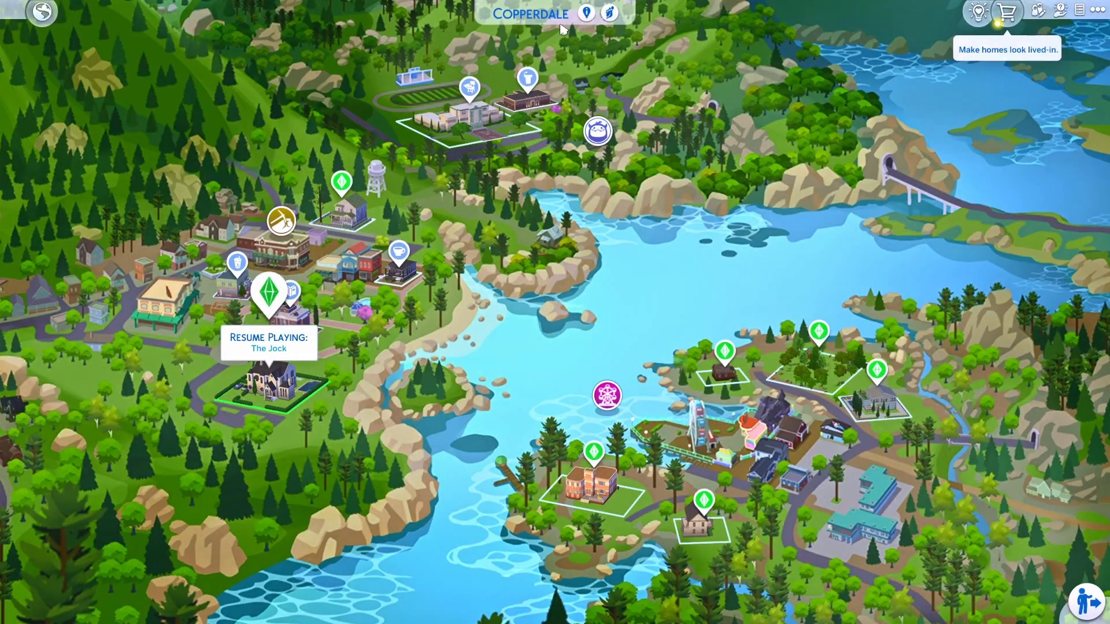
click(41, 12)
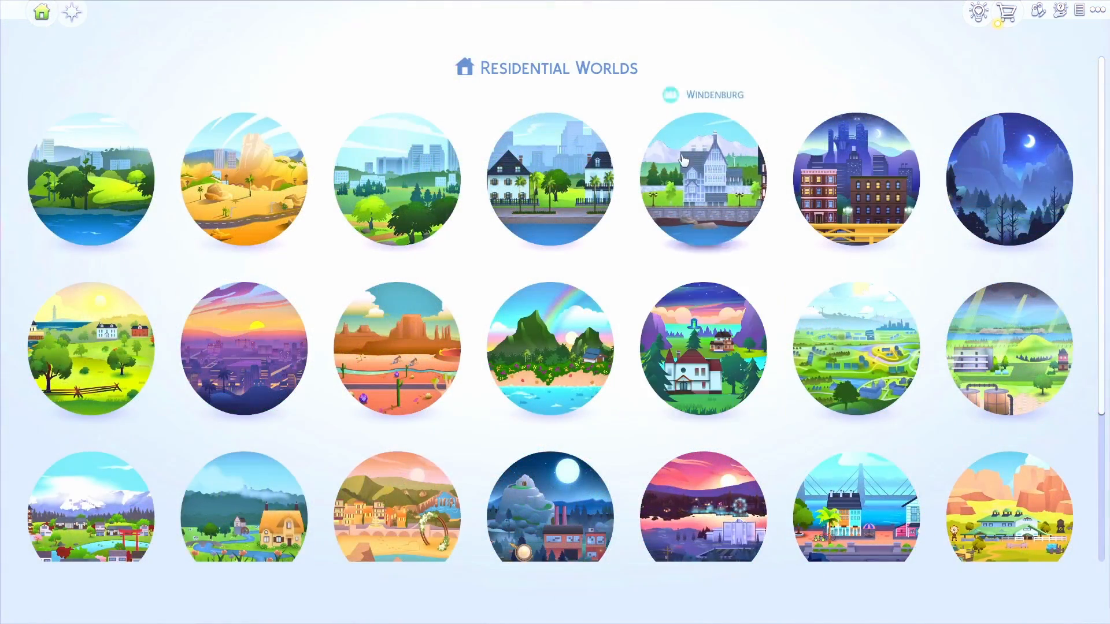
mouse_move(702, 508)
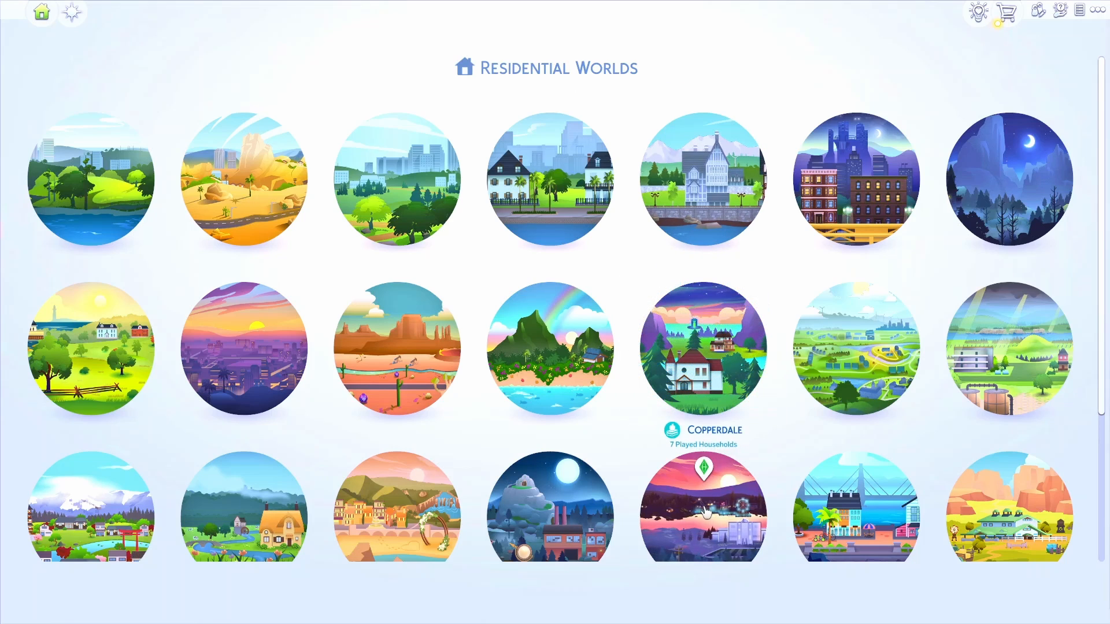
mouse_move(719, 445)
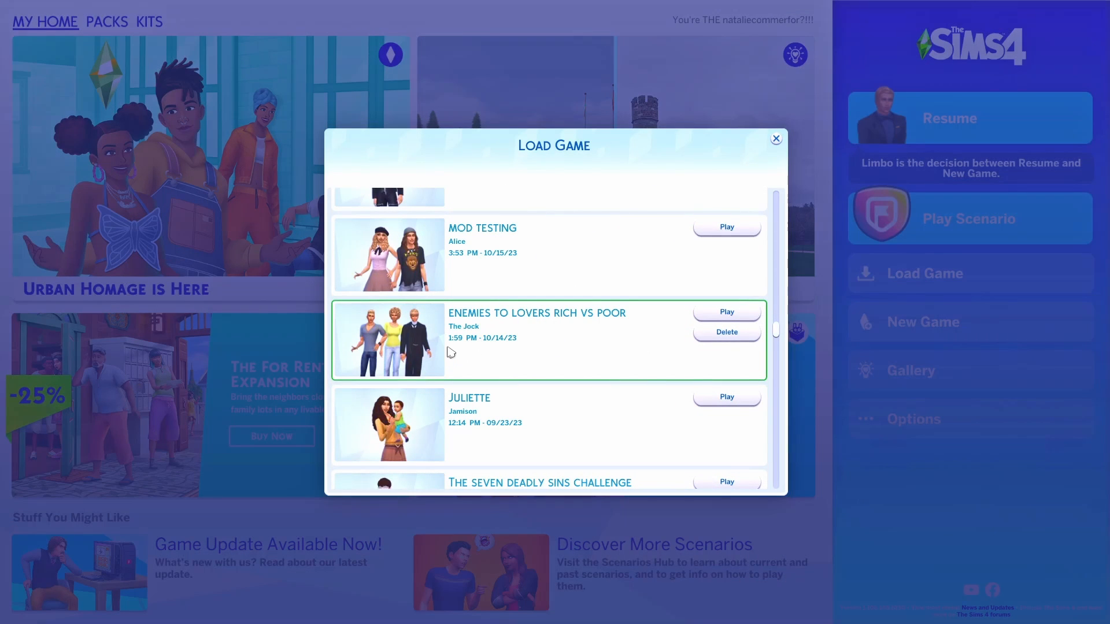
mouse_move(514, 349)
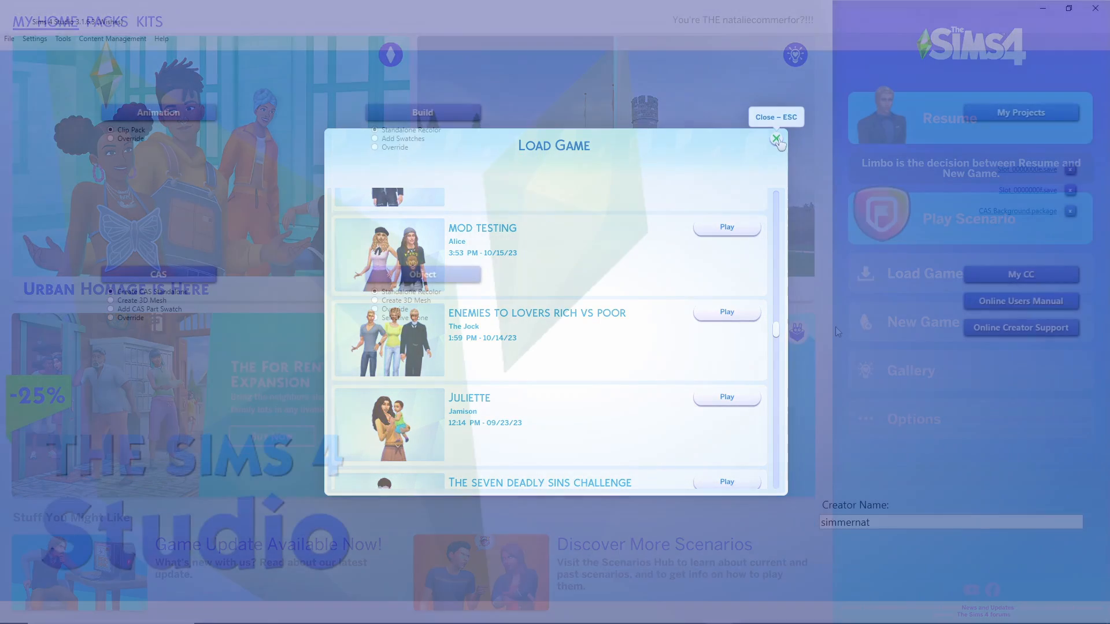
click(776, 139)
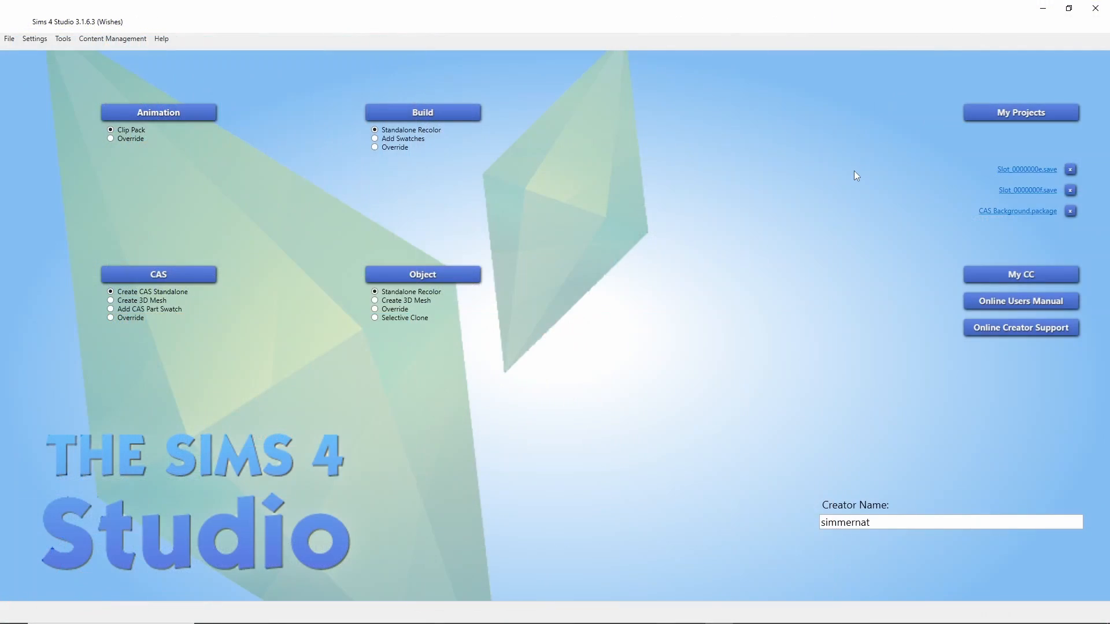
mouse_move(1031, 122)
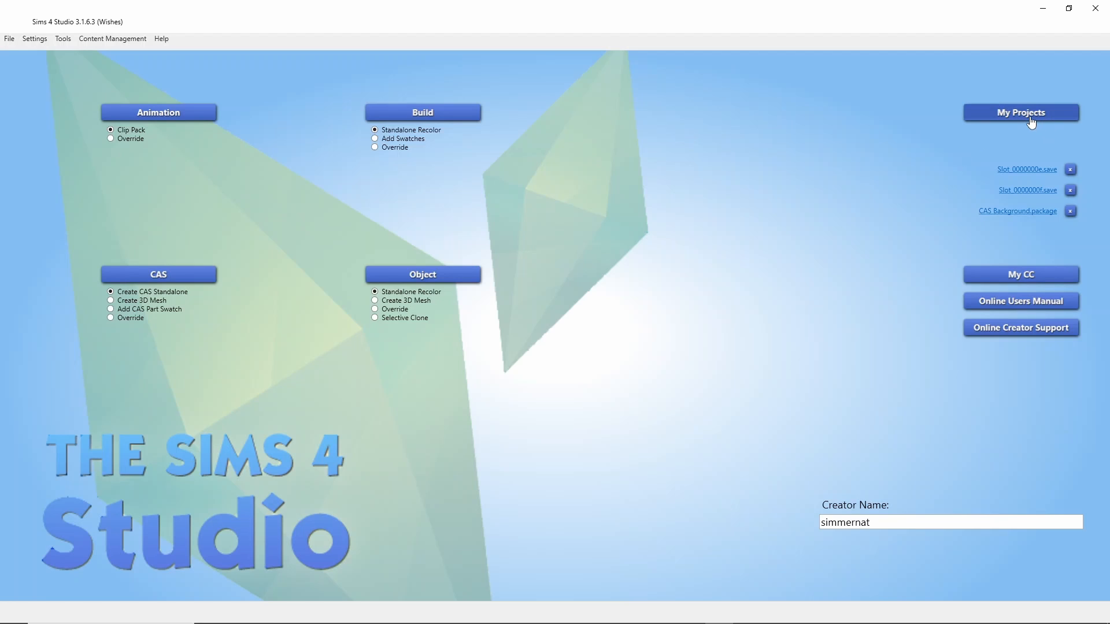
In Sims 4 Studio, browse to Documents\Electronic Arts\The Sims 4\saves to open a save
click(1020, 111)
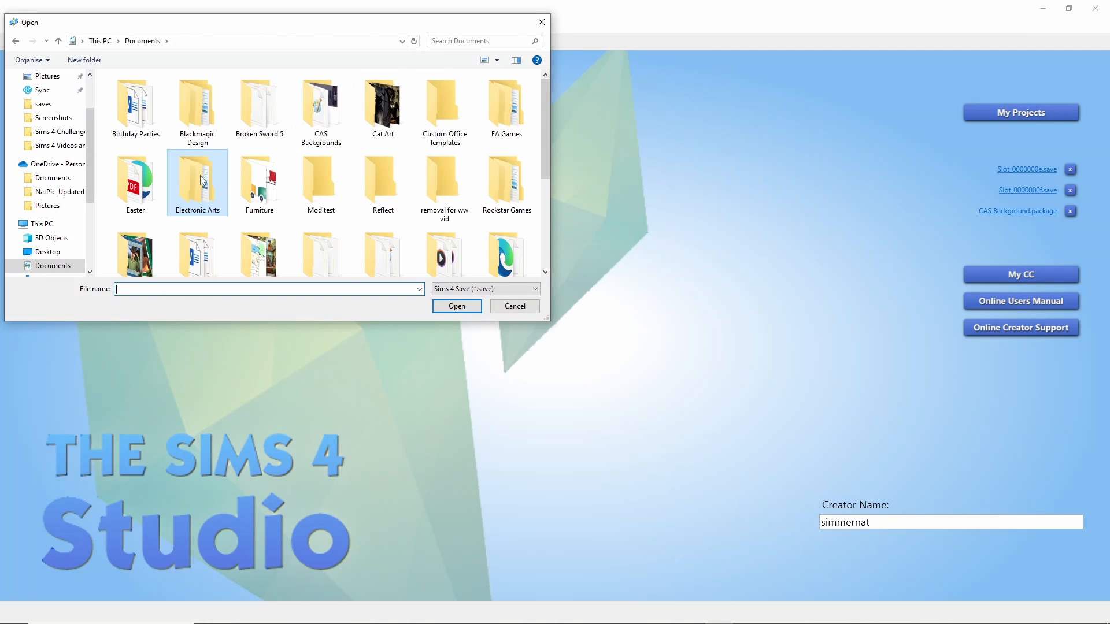
double_click(196, 176)
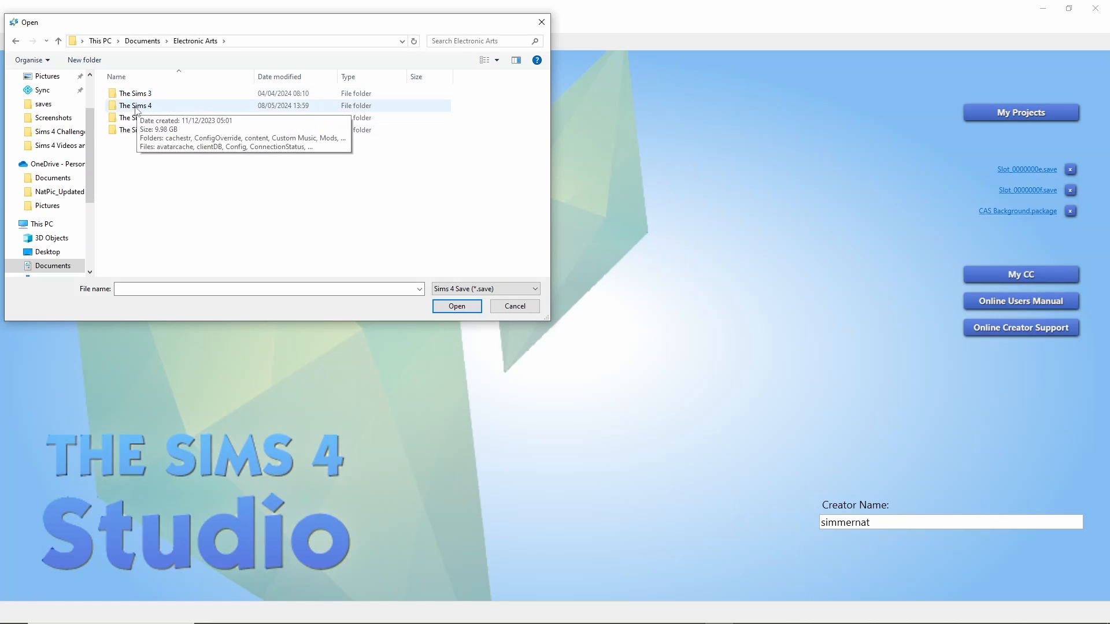
double_click(135, 104)
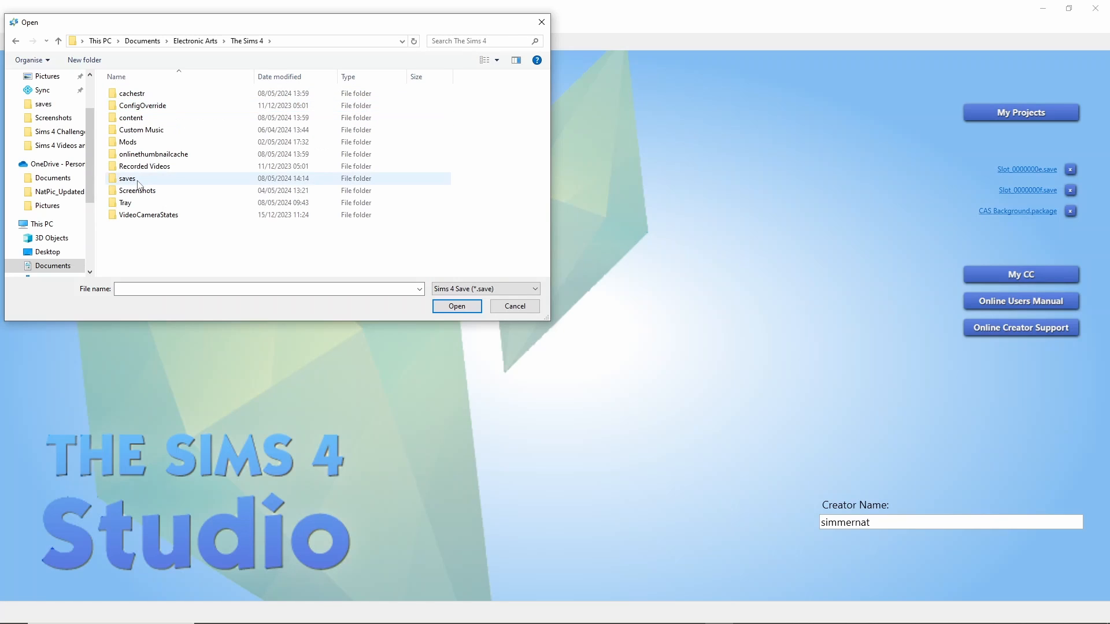
double_click(127, 178)
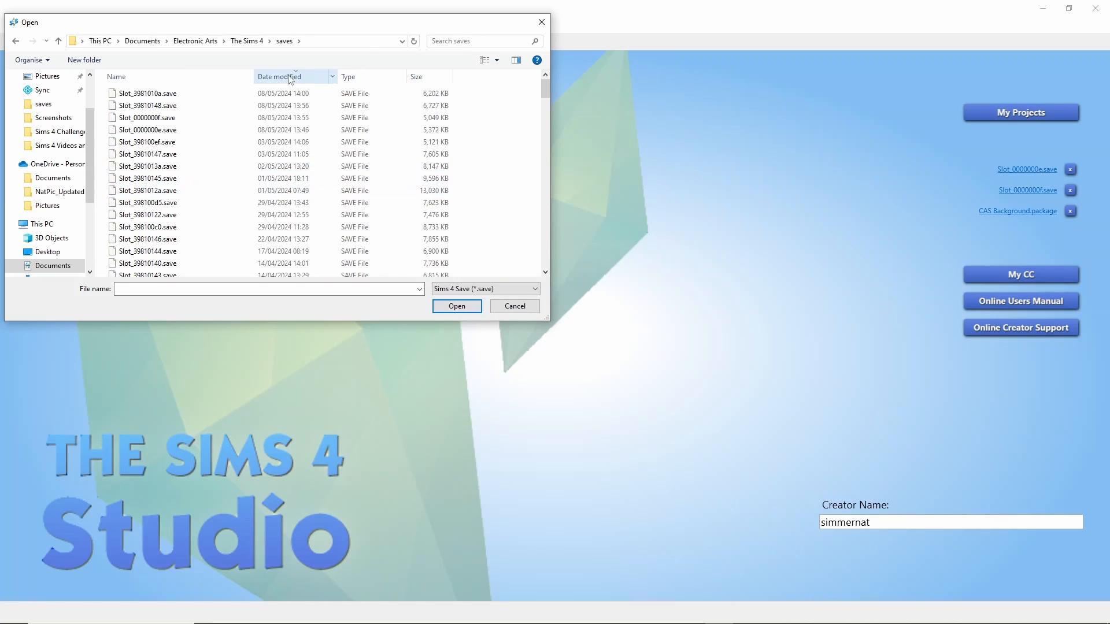
mouse_move(308, 83)
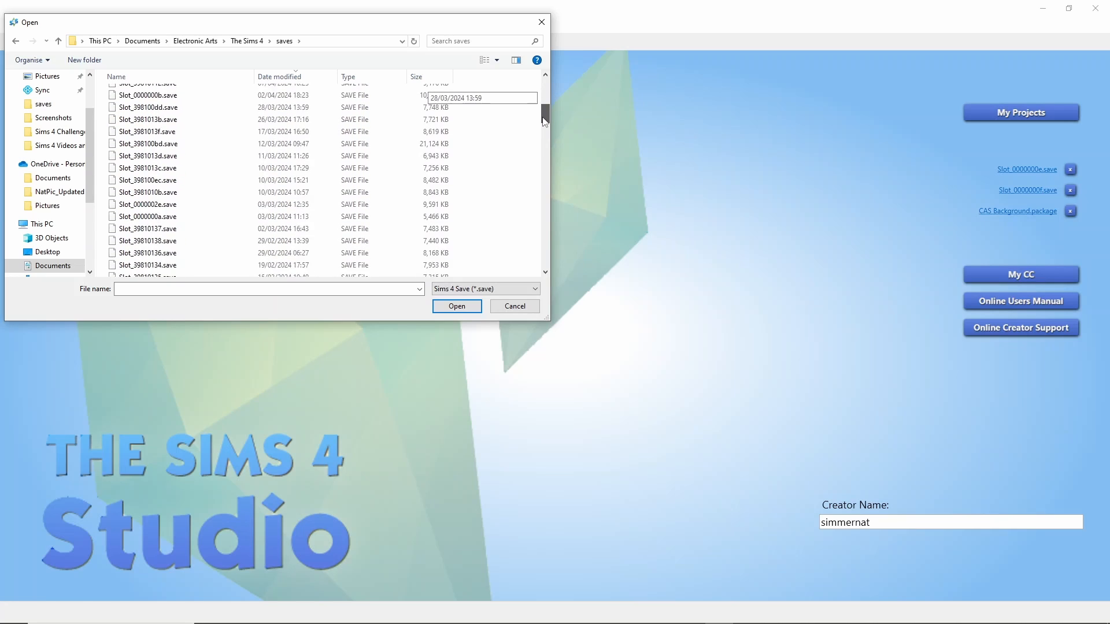
scroll(down, 3)
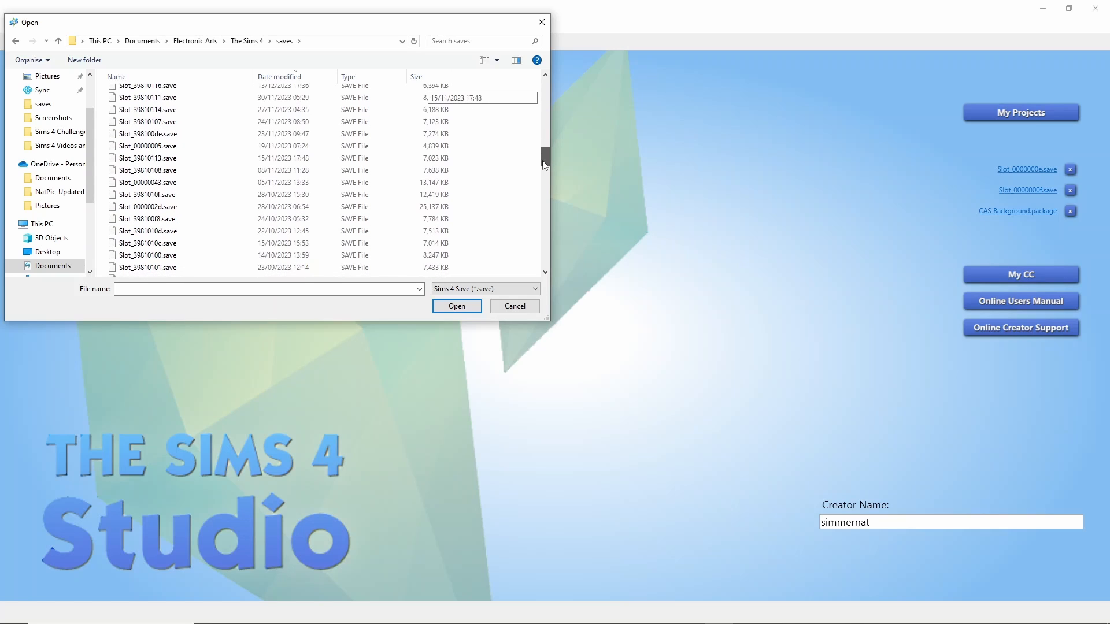
Select Slot_39810100.save, keeping the file type as Sims 4 Save (*.save)
click(148, 255)
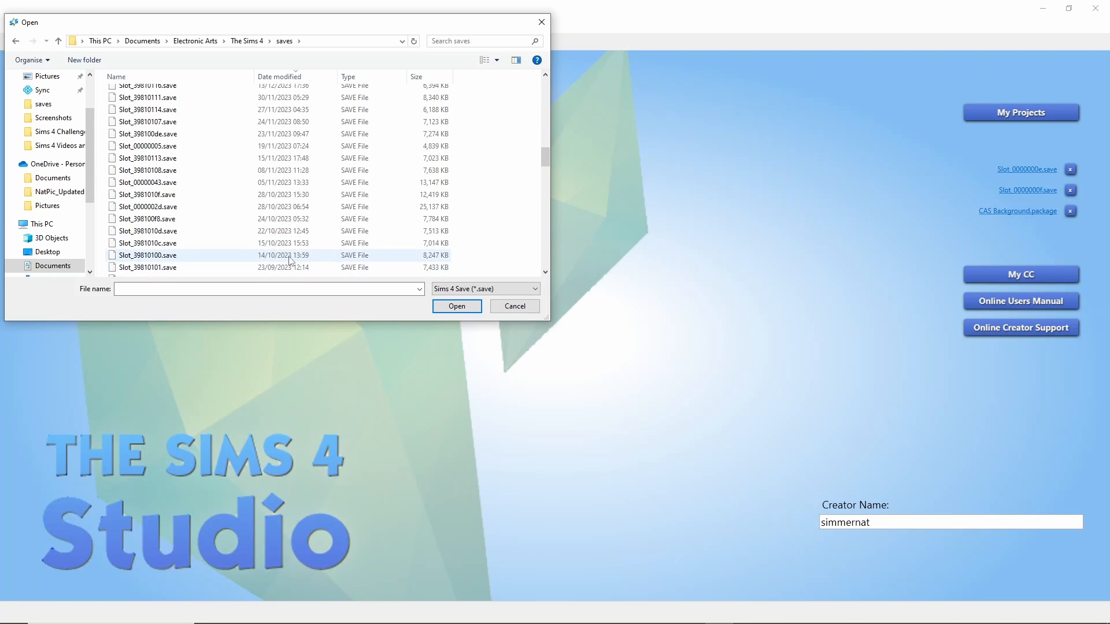
click(149, 255)
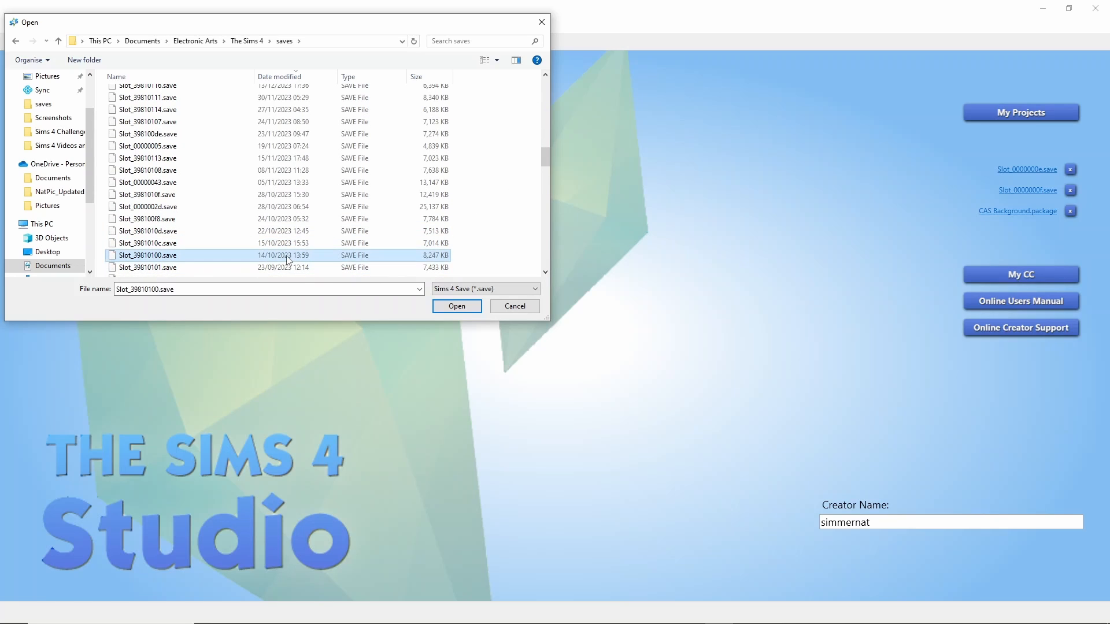
mouse_move(199, 262)
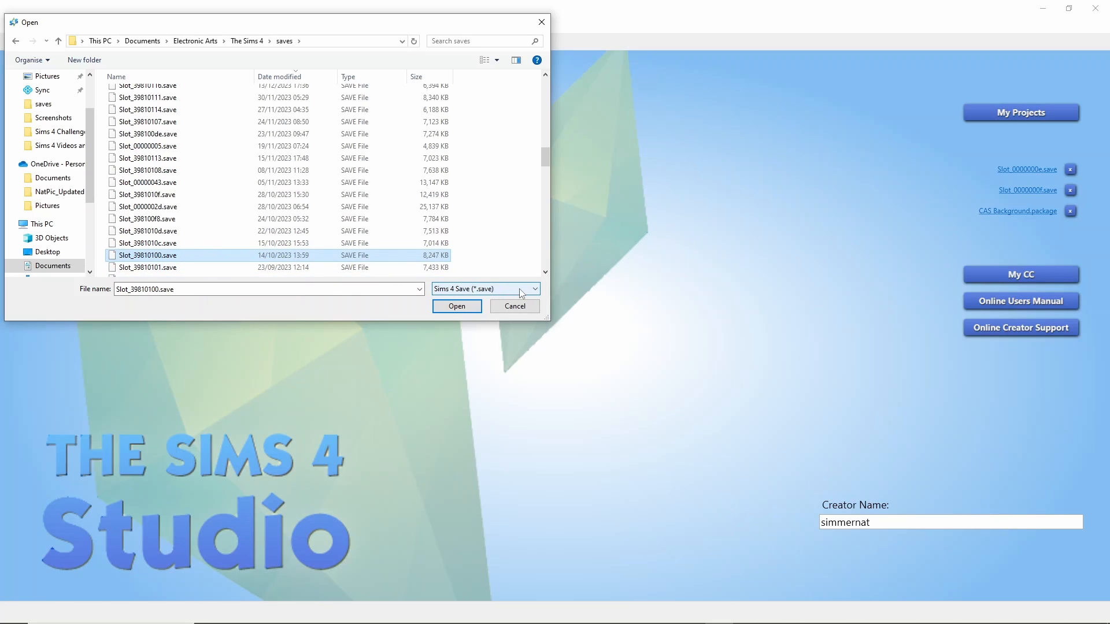
click(533, 289)
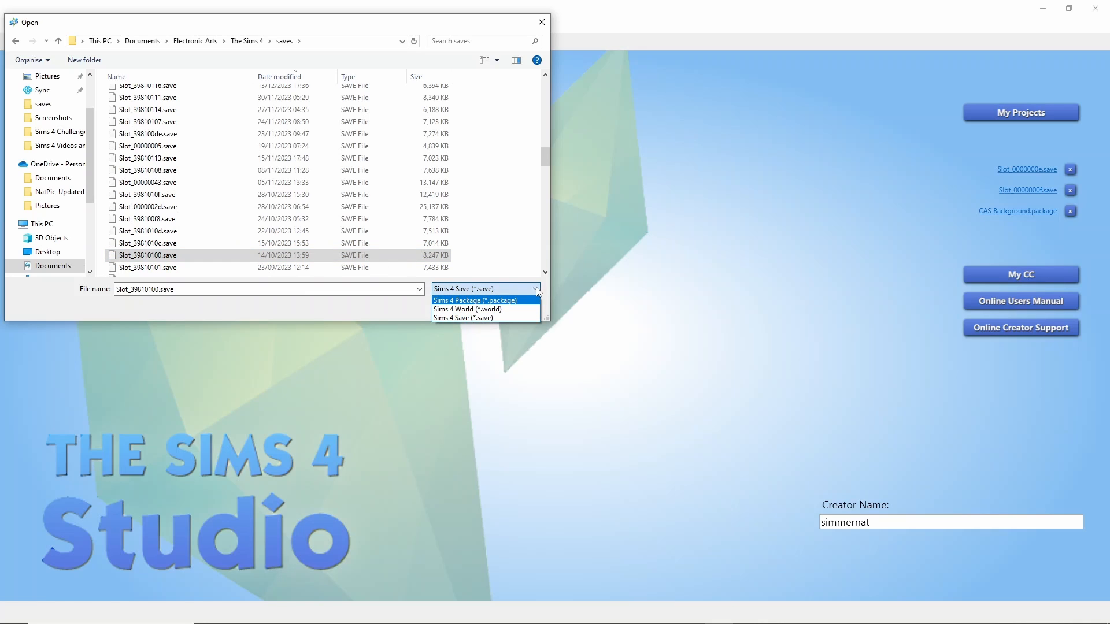
mouse_move(486, 318)
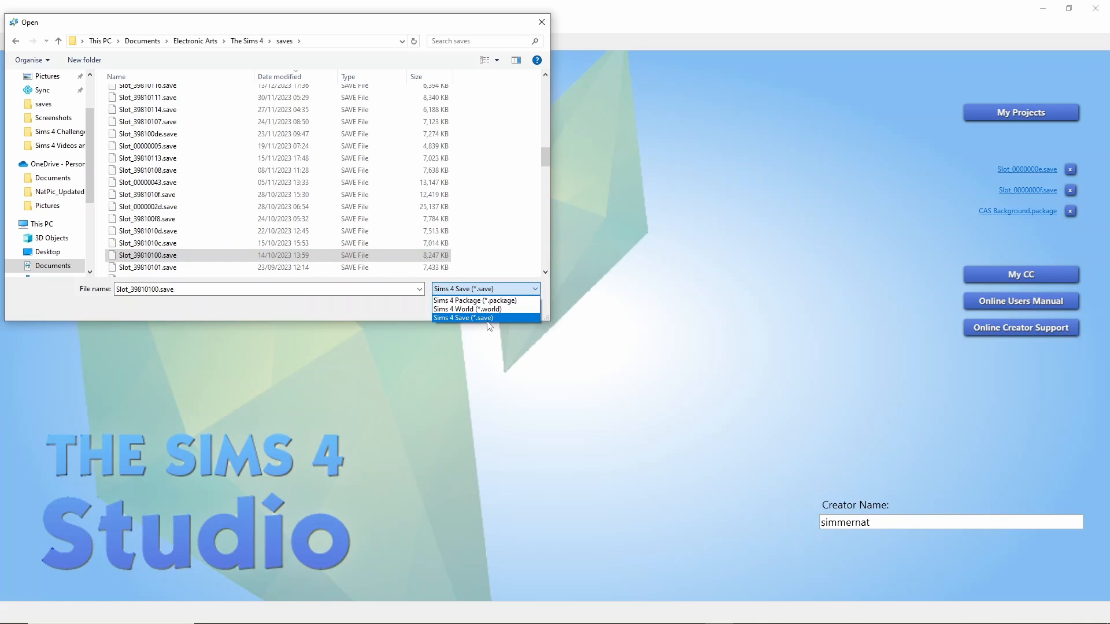
mouse_move(467, 309)
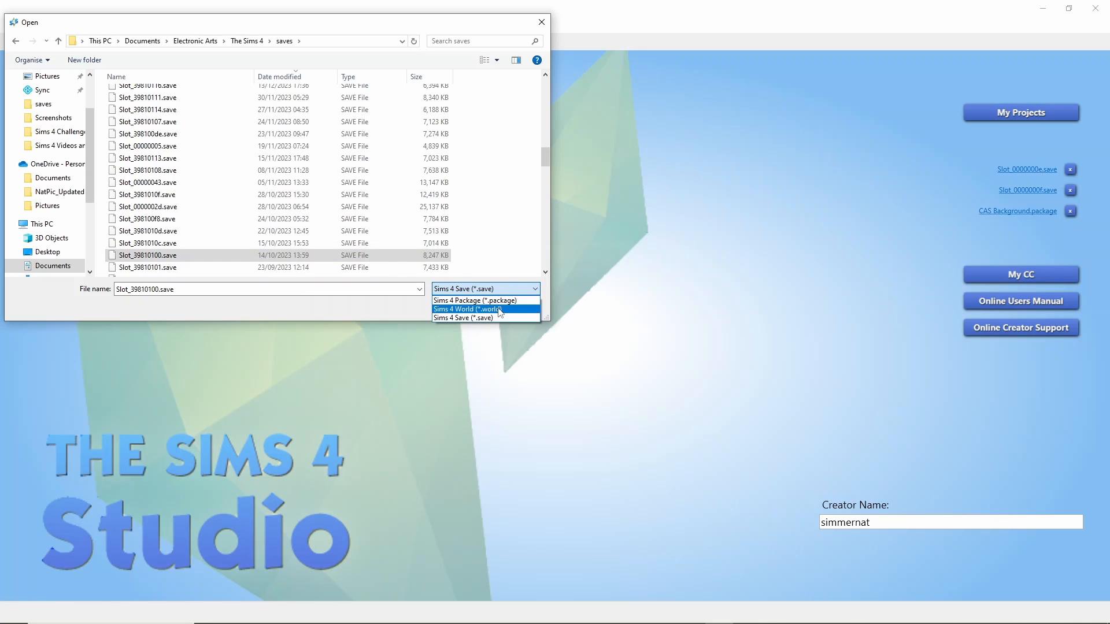
click(462, 317)
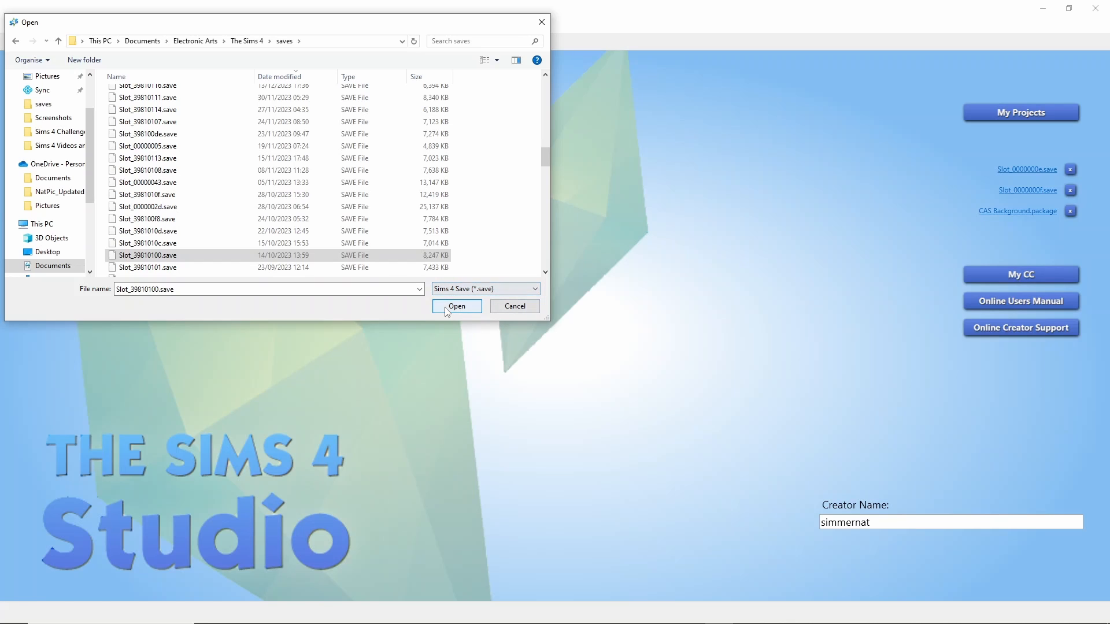
Open Slot_39810100.save and sort its resource list by Type
click(456, 306)
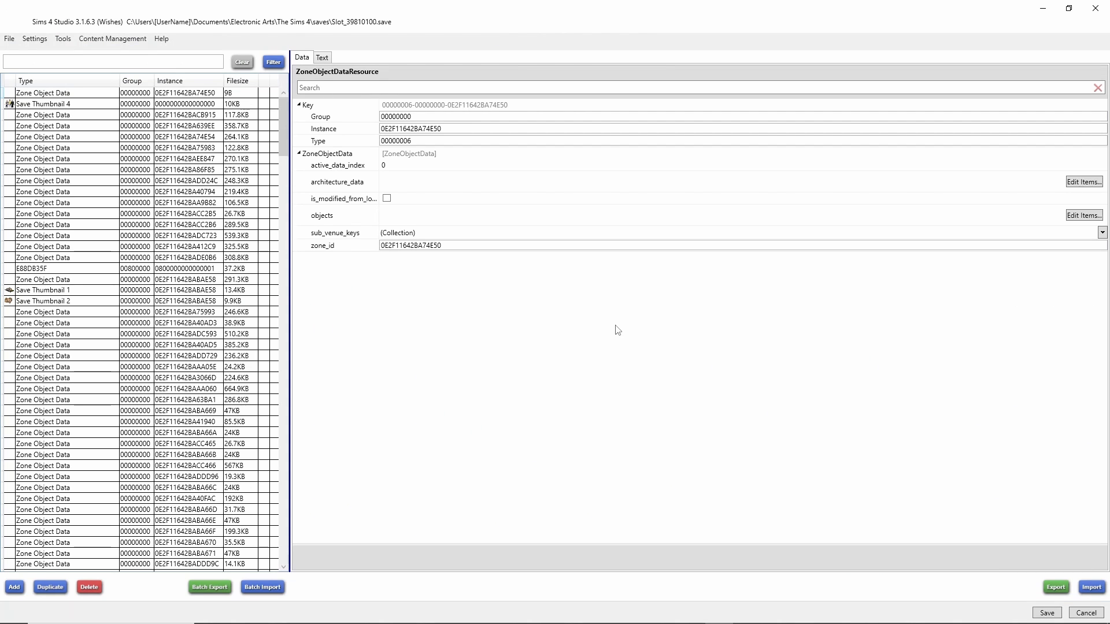
mouse_move(357, 55)
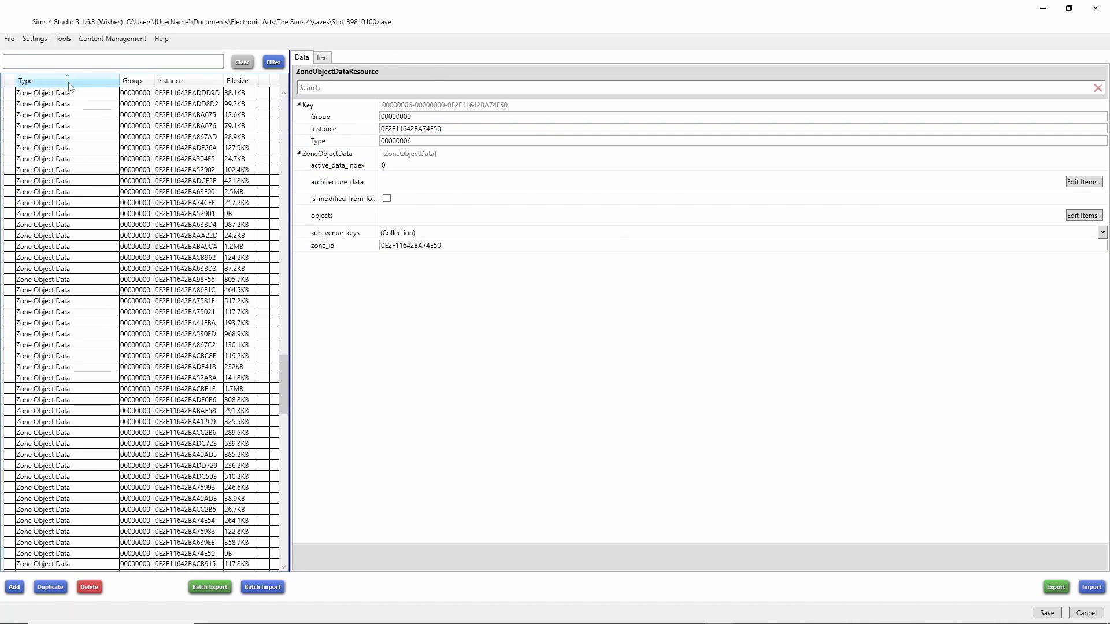
click(67, 81)
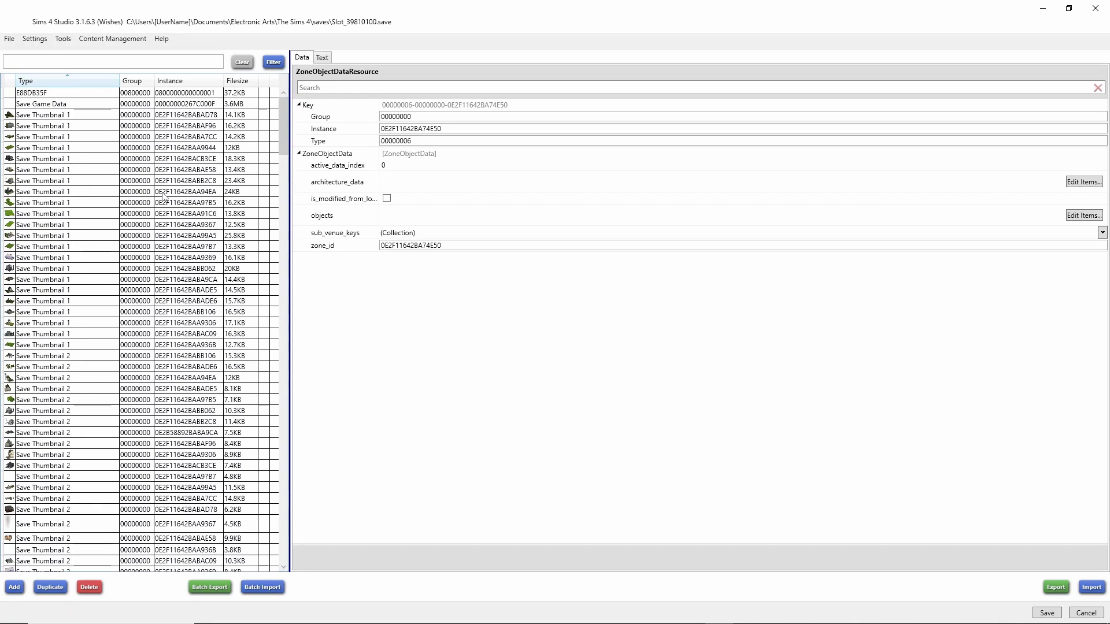
click(322, 117)
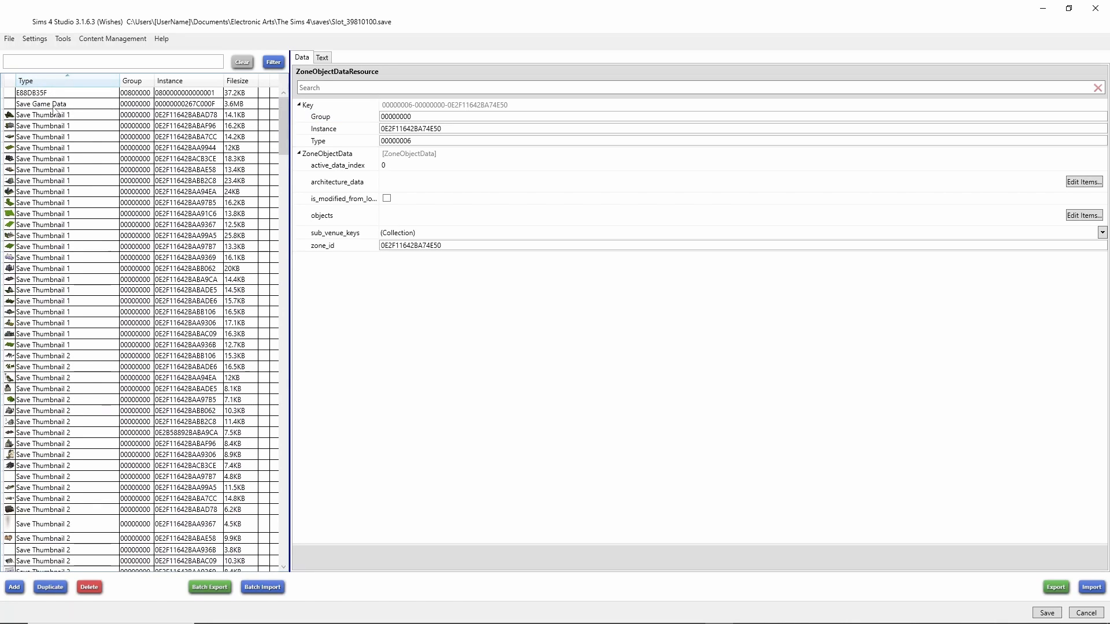
Select the Save Game Data resource and scroll its fields down to neighborhoods
click(42, 104)
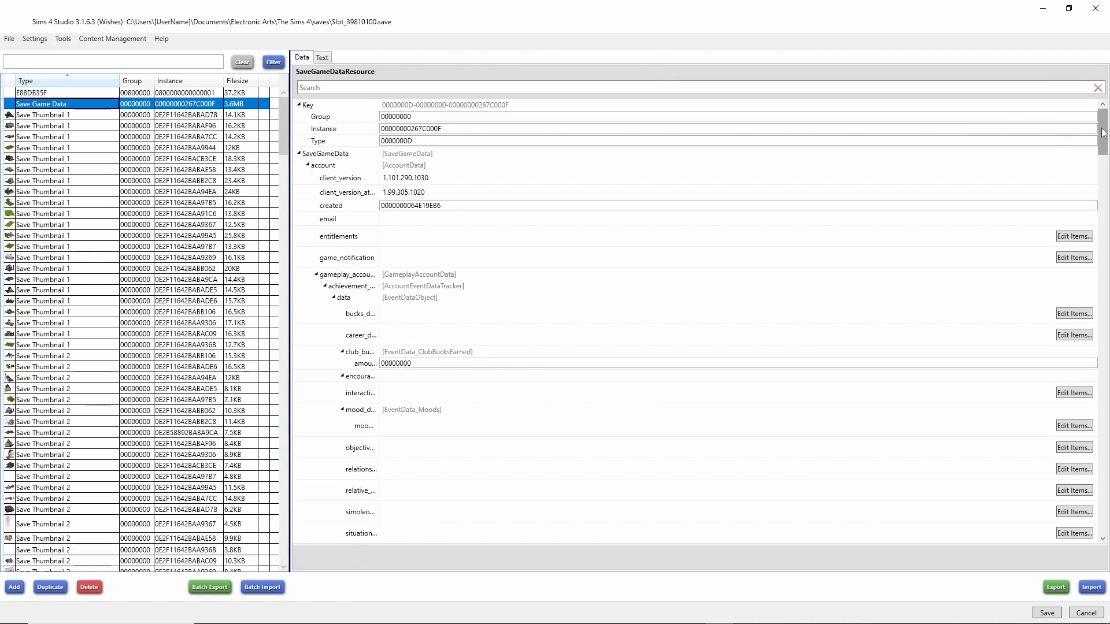
scroll(down, 3)
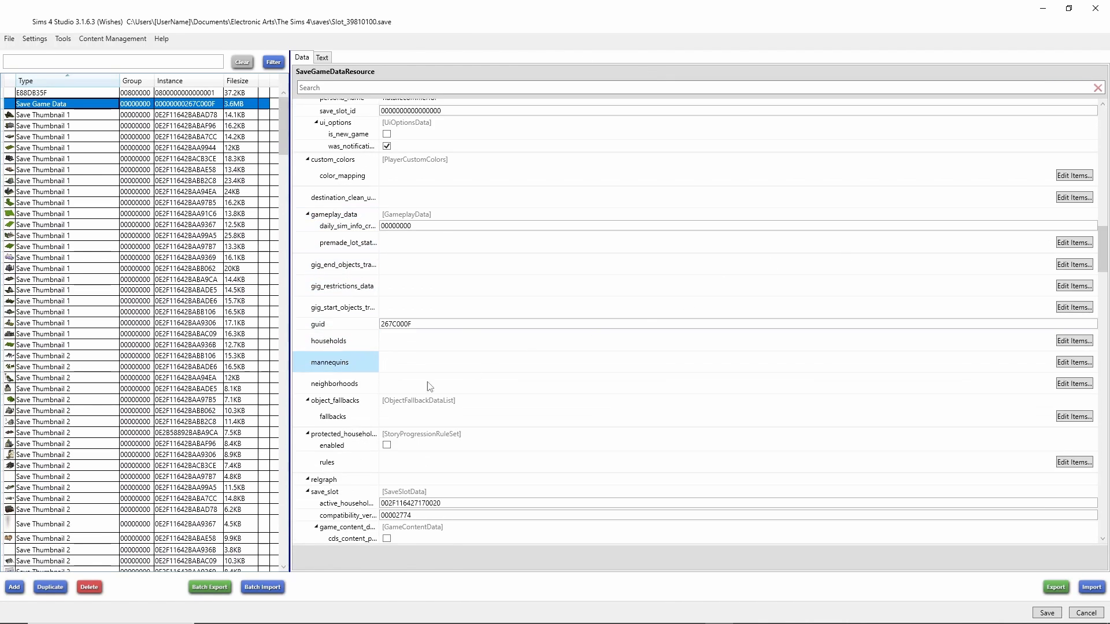
click(334, 382)
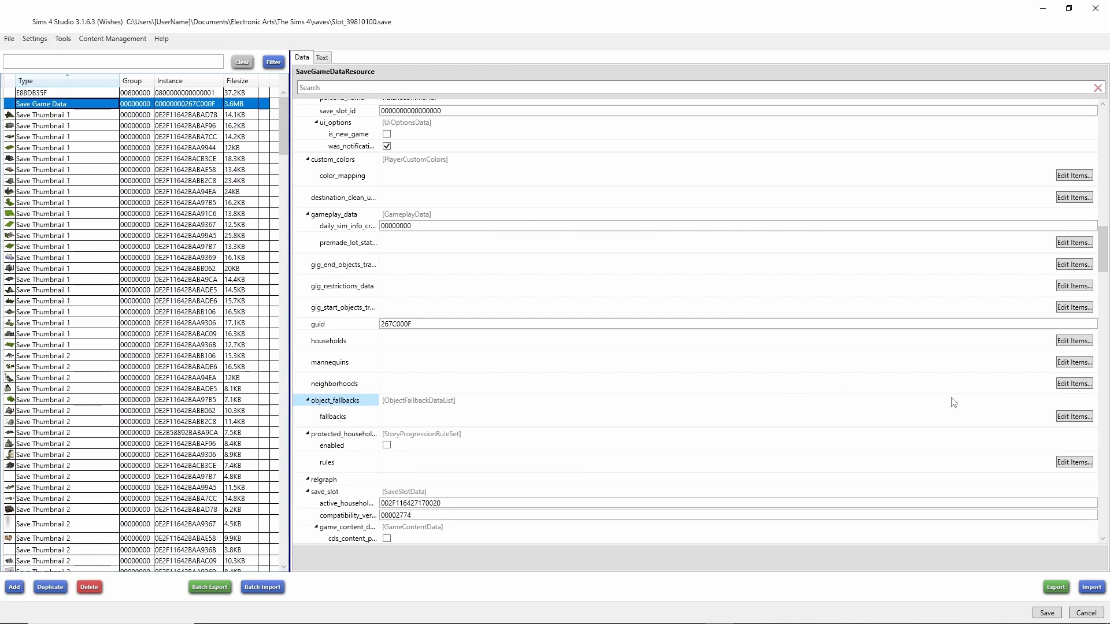
In the neighborhoods editor, select Copperdale and retype its name as 'teen town'
click(1073, 383)
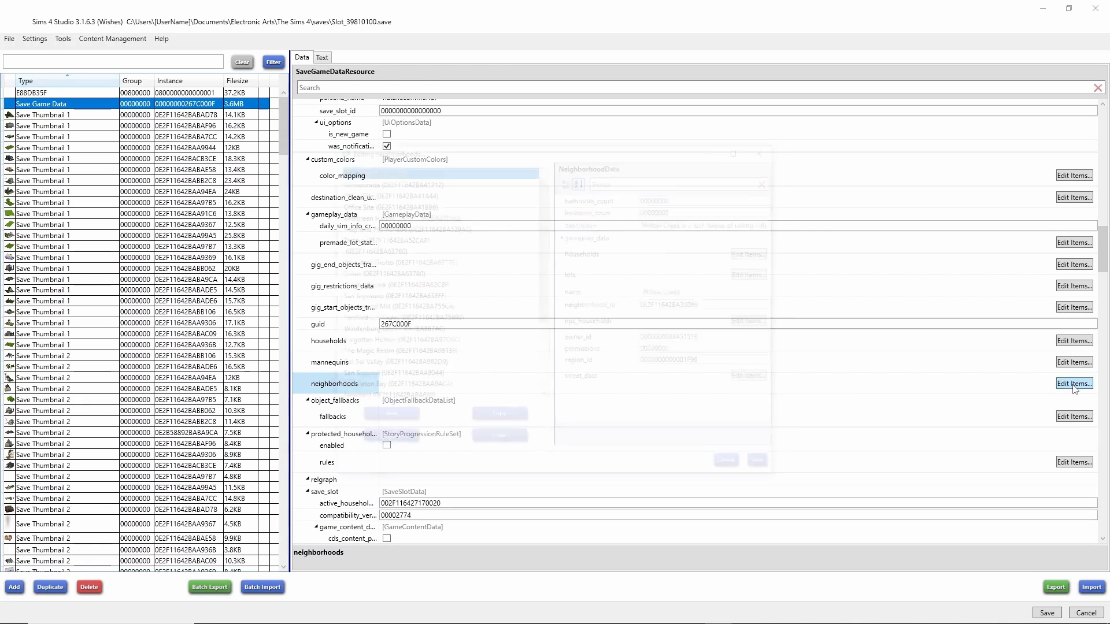
click(1073, 384)
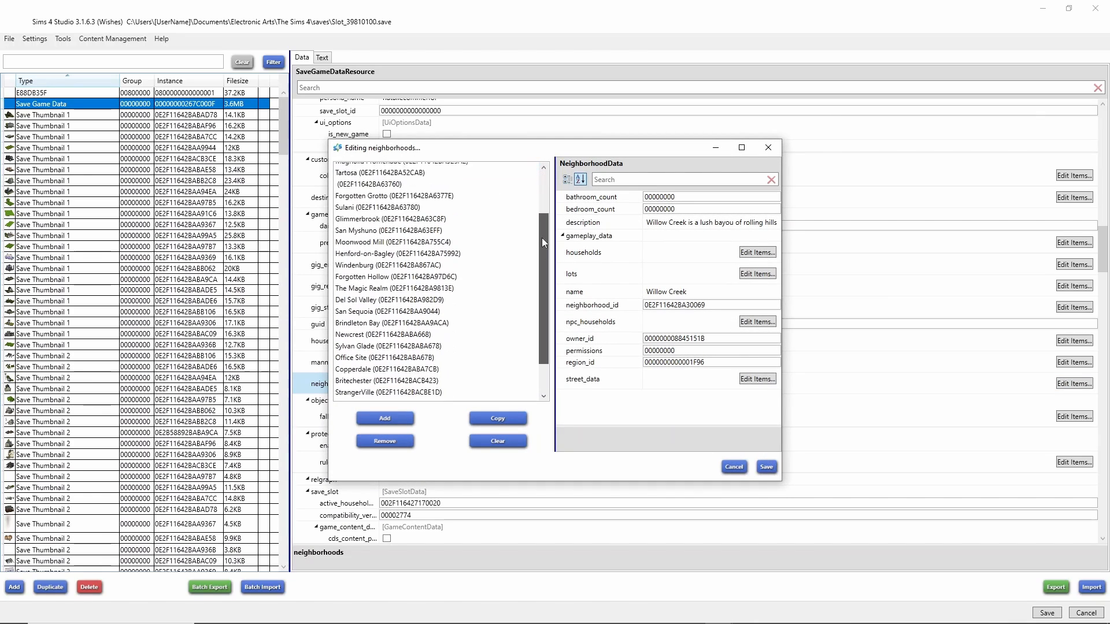
scroll(down, 3)
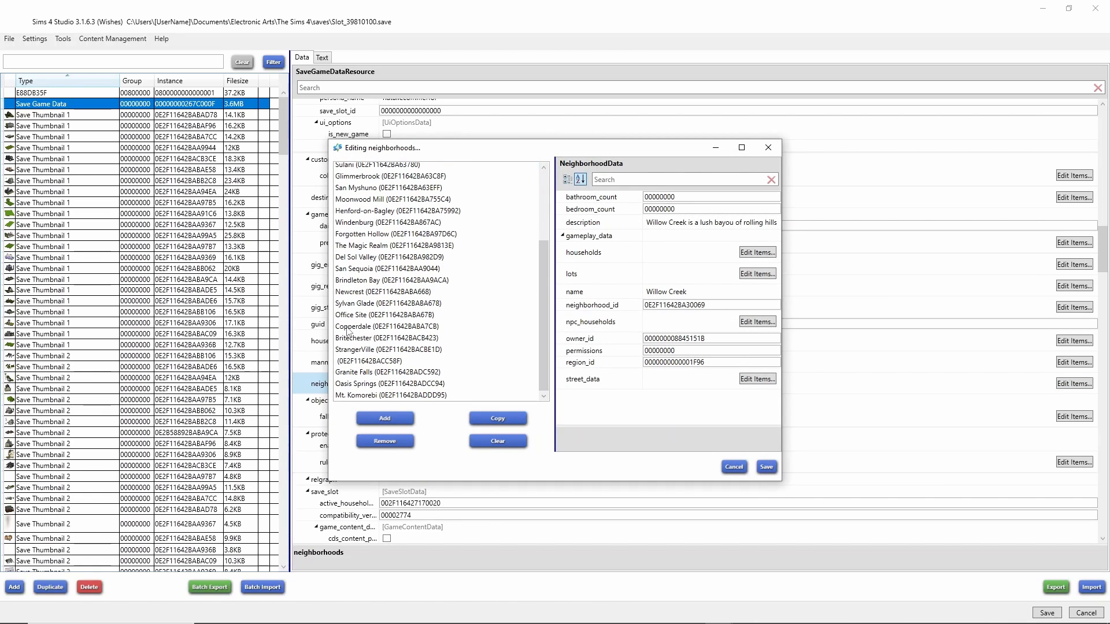
click(388, 326)
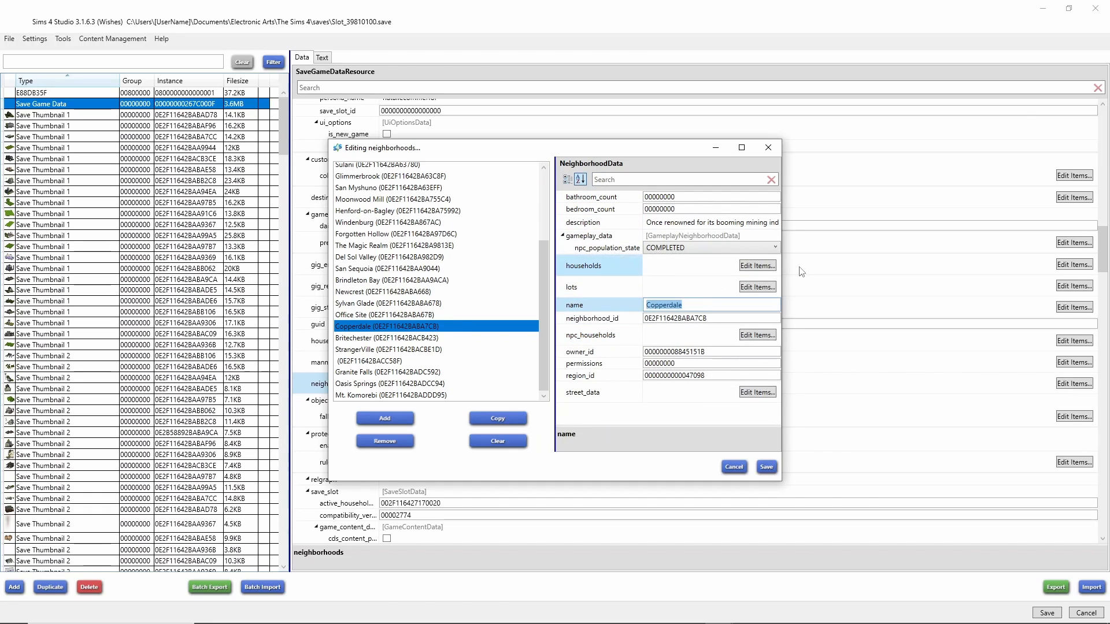
text(te)
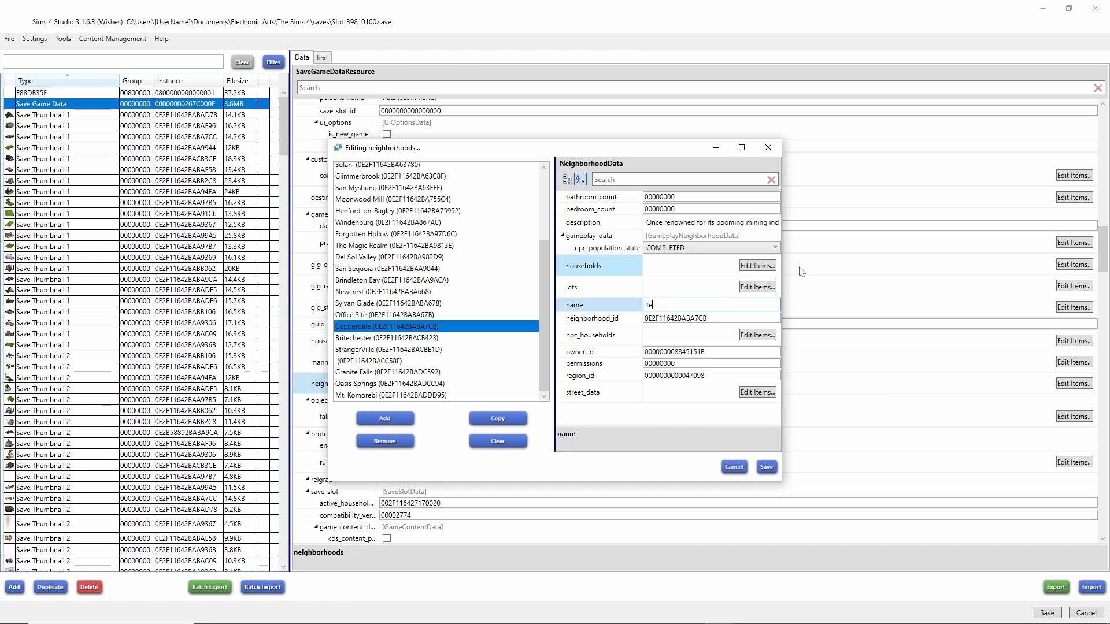
text(en)
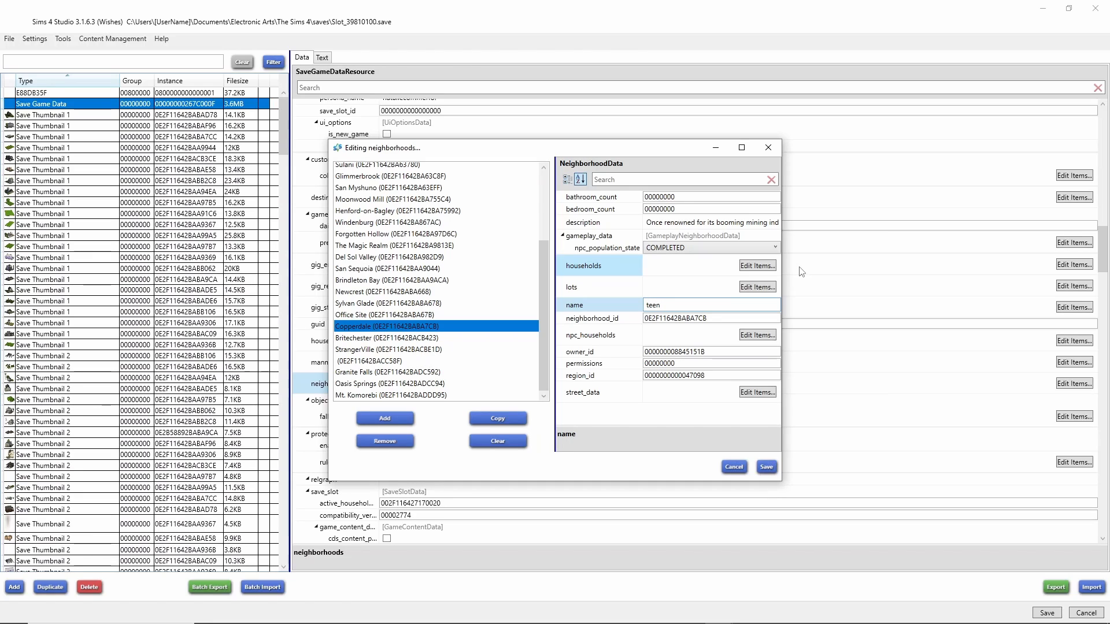
text(town)
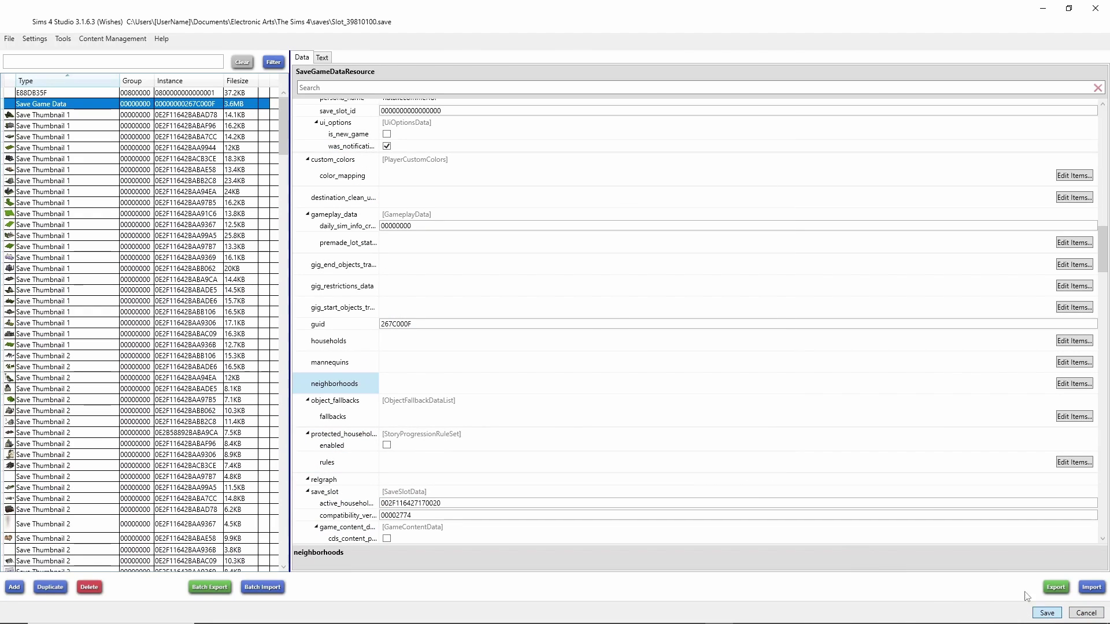
mouse_move(1027, 597)
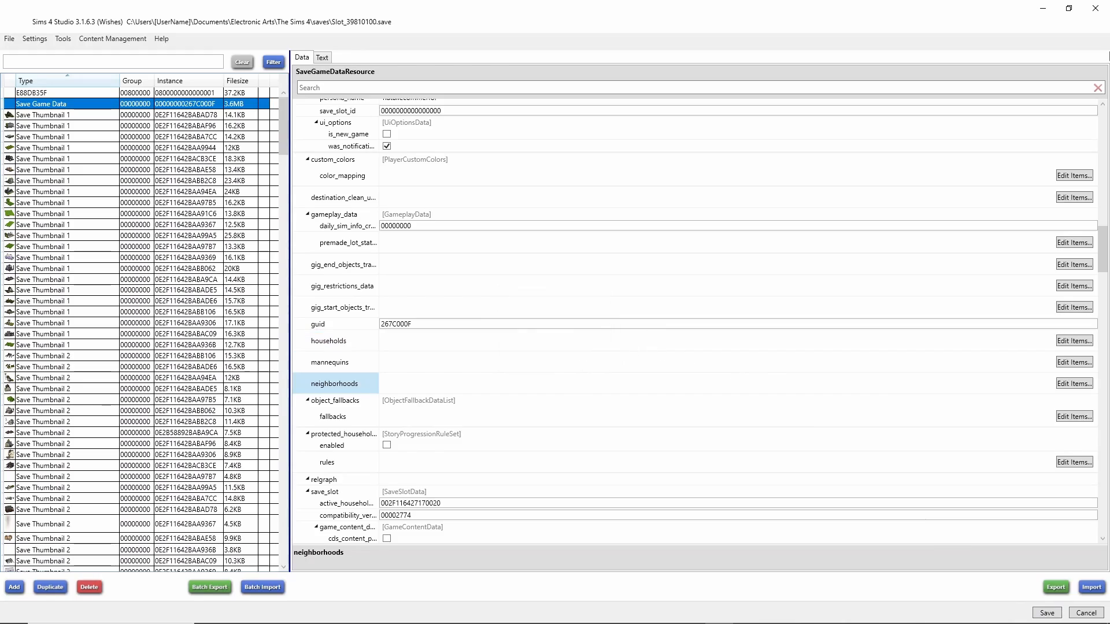
mouse_move(1097, 9)
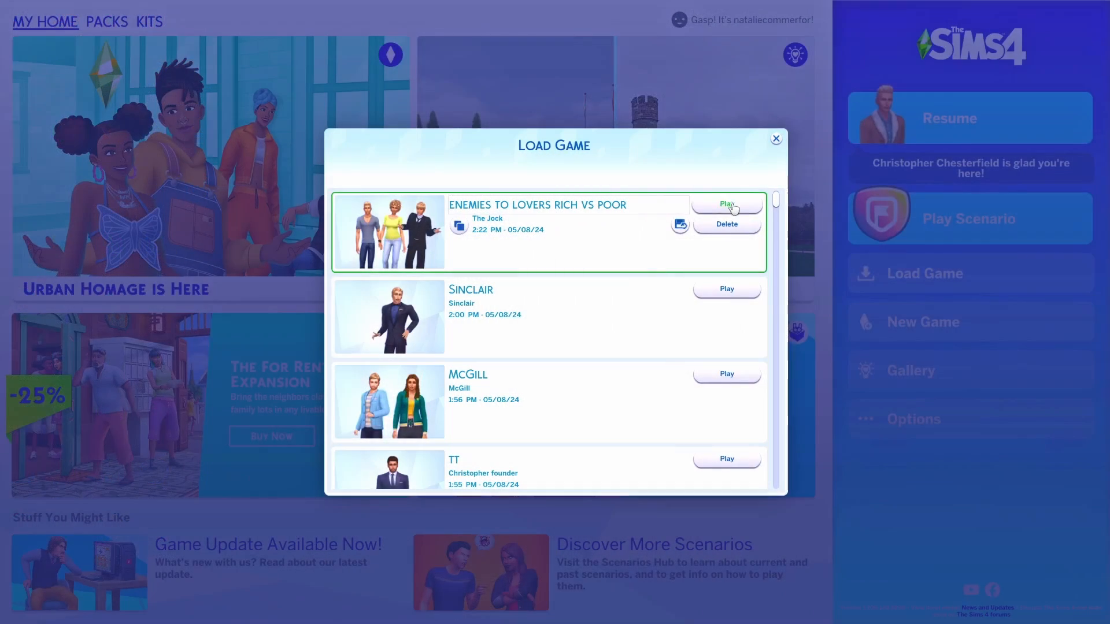
mouse_move(726, 204)
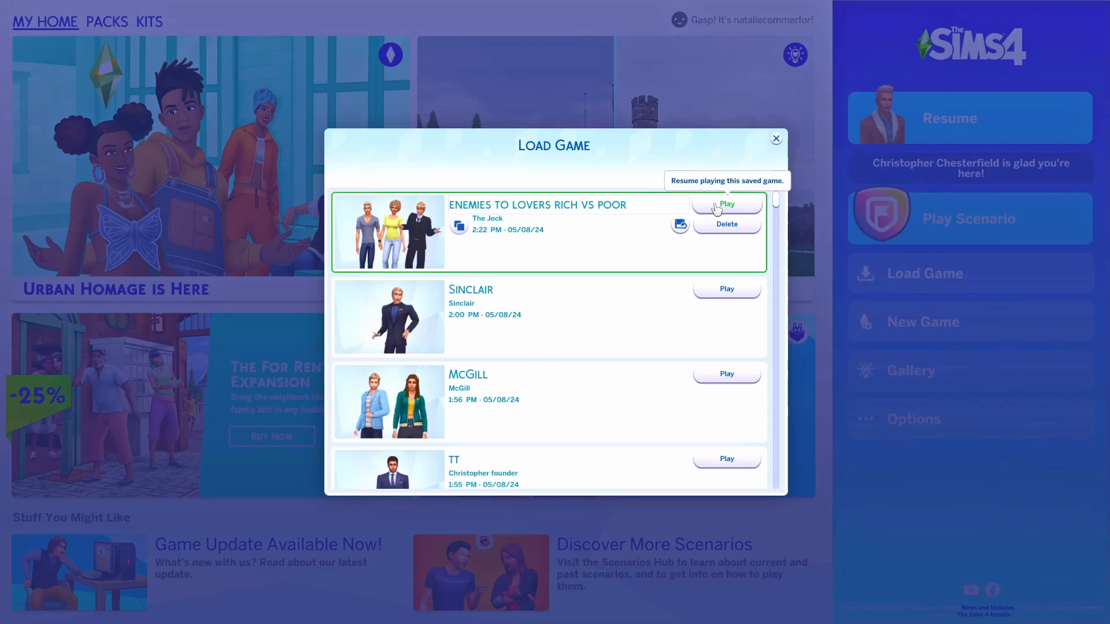
Play the edited save, confirm the Teen Town title, and open Residential Worlds
click(726, 208)
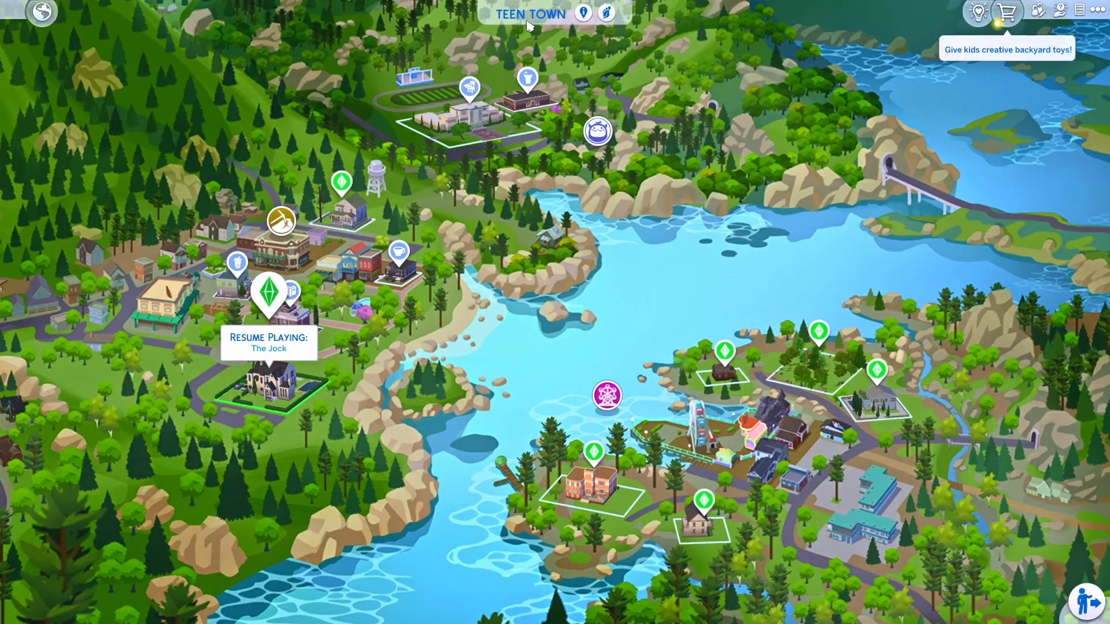
click(41, 12)
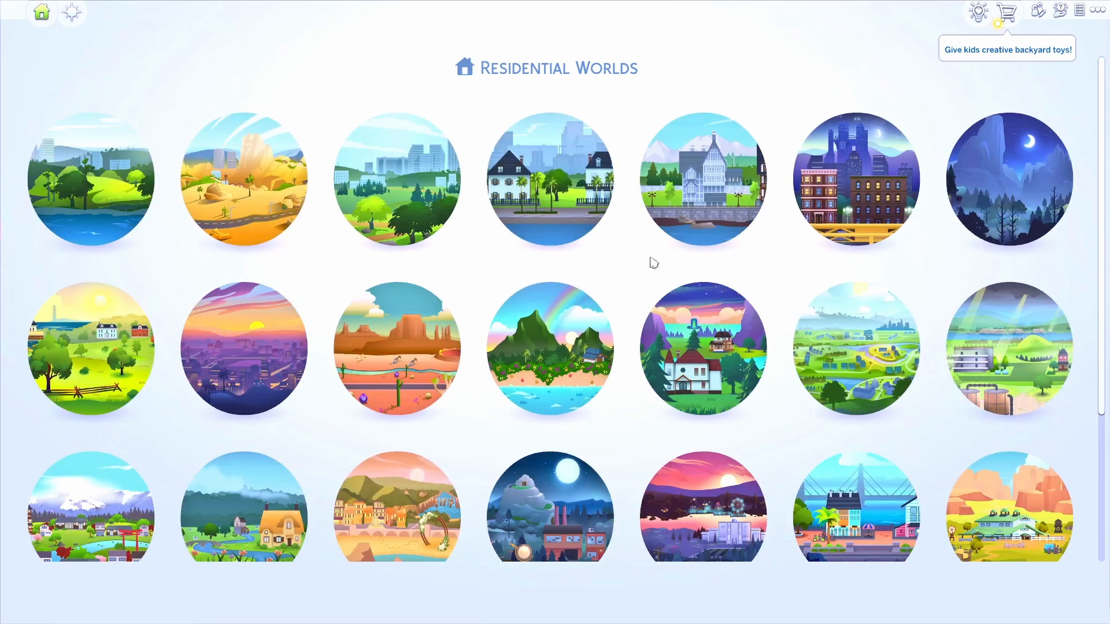
mouse_move(703, 510)
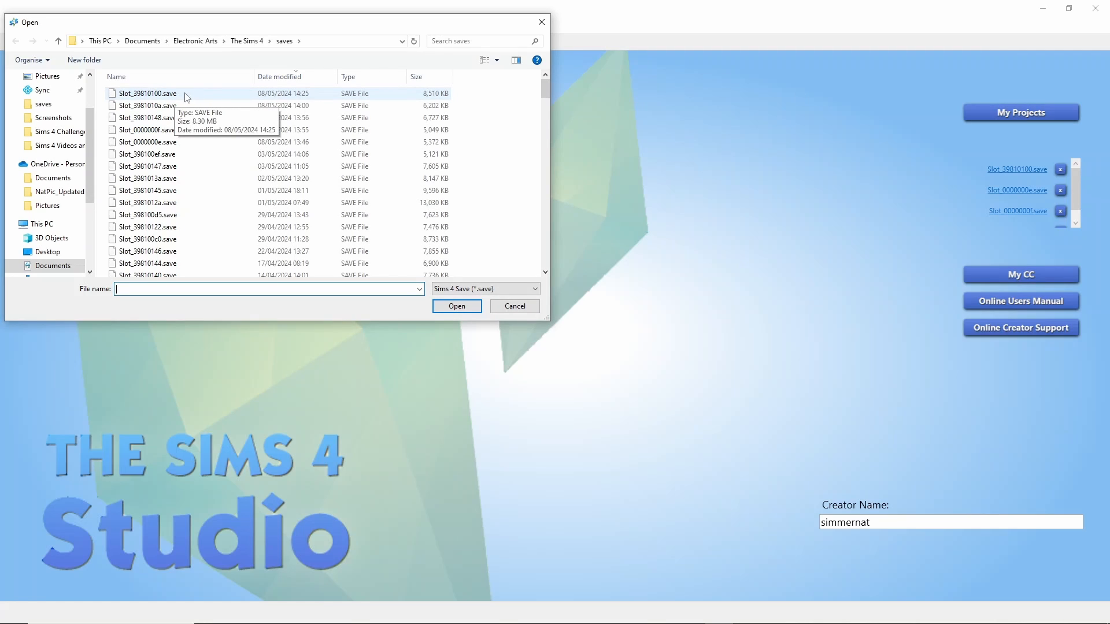
Reopen Slot_39810100.save, select Save Game Data, and edit its neighborhoods items
click(147, 92)
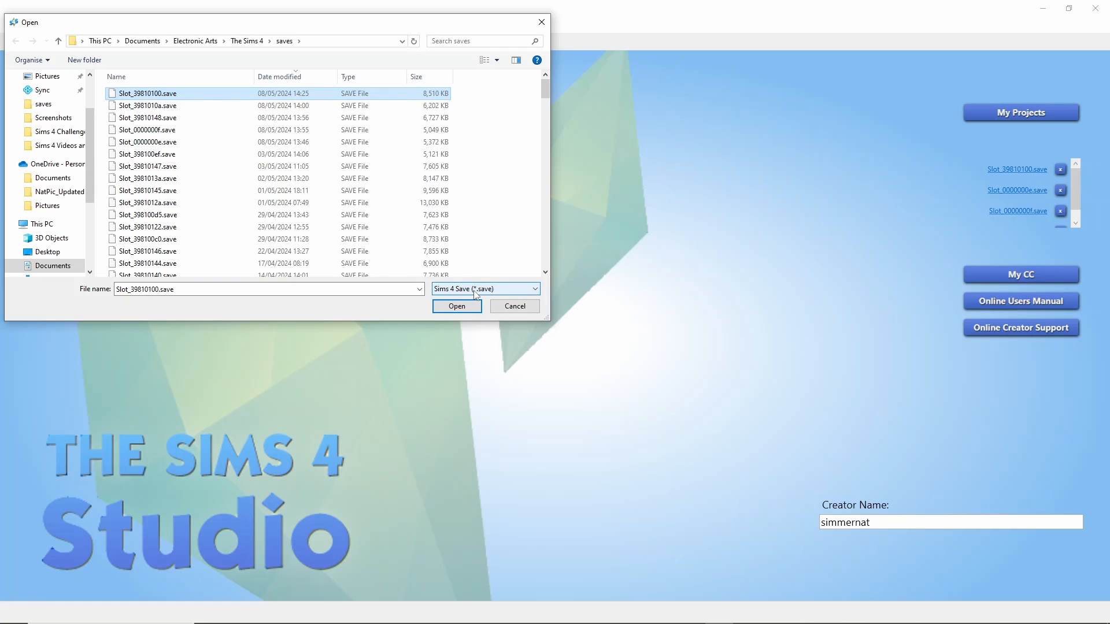
click(456, 306)
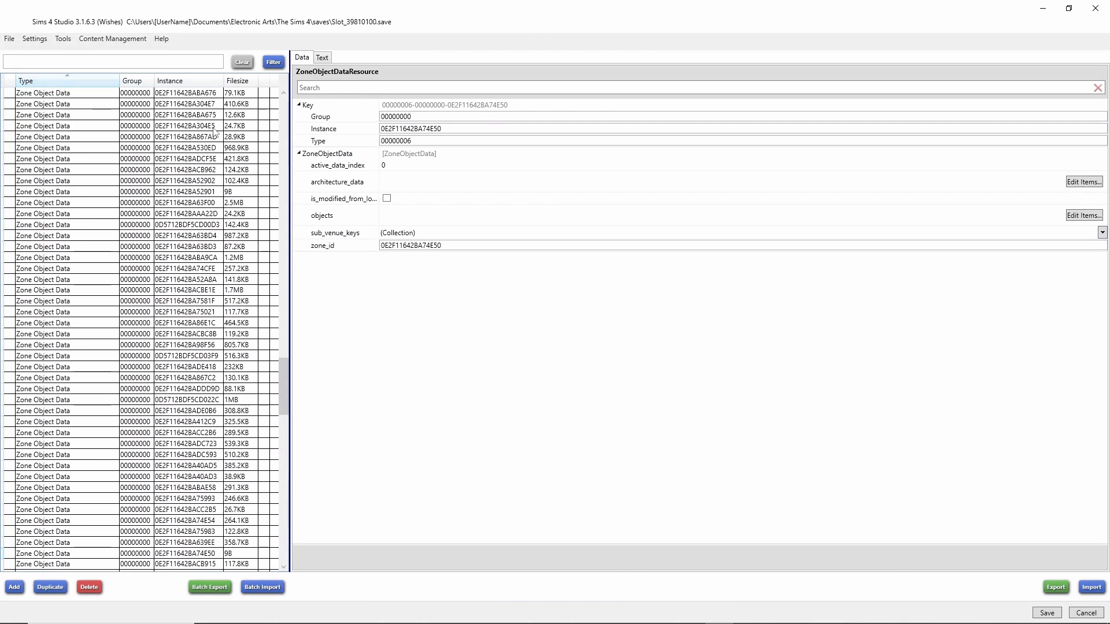
scroll(up, 3)
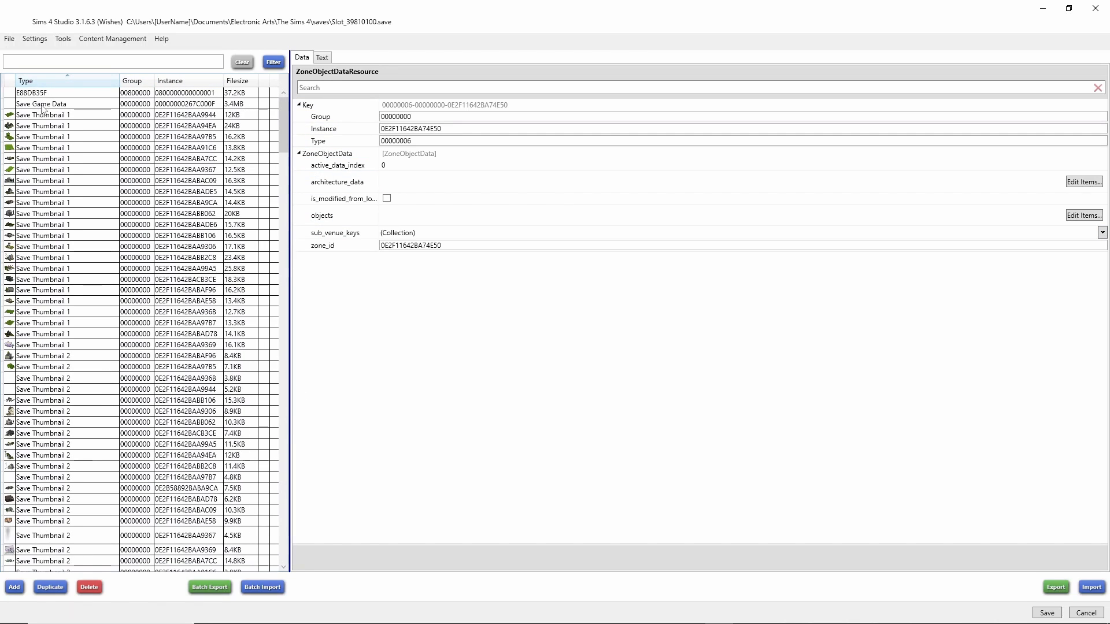
click(41, 104)
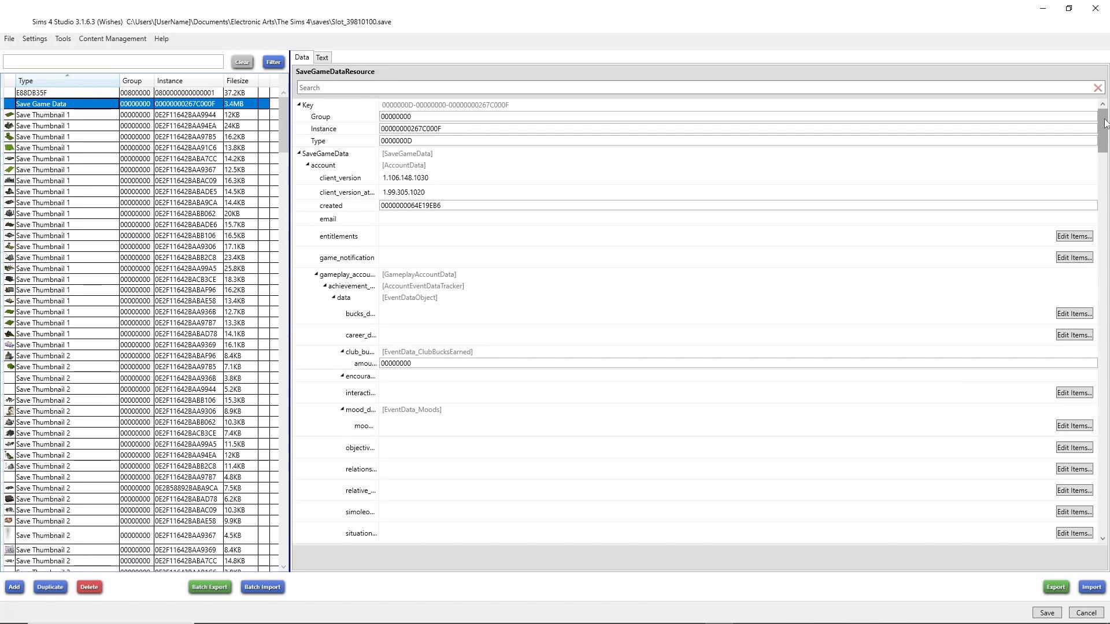
scroll(down, 3)
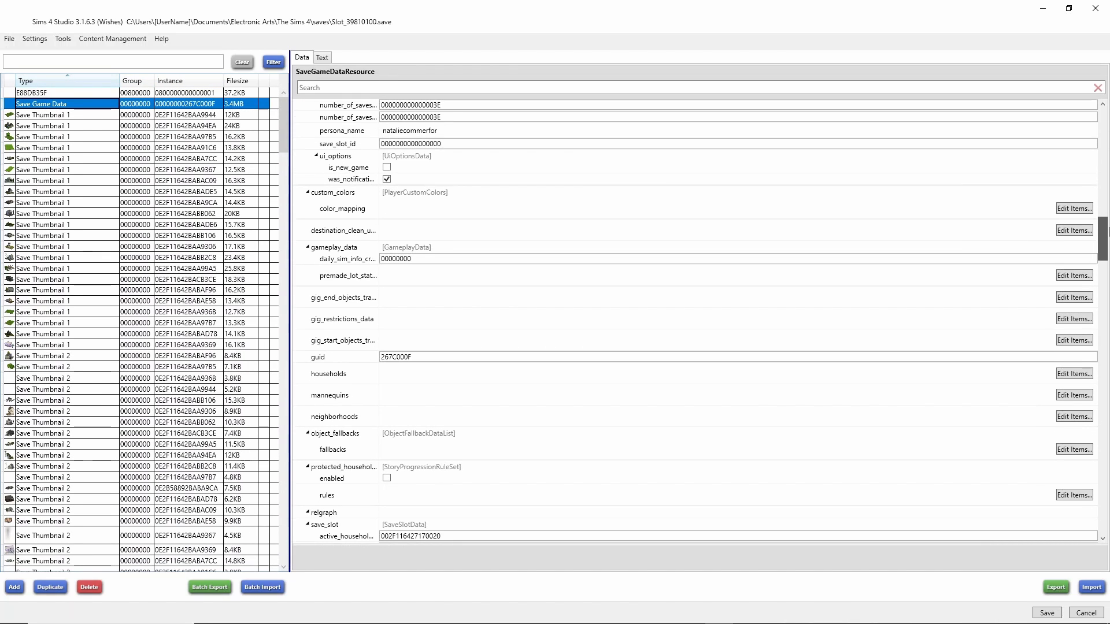
click(1074, 416)
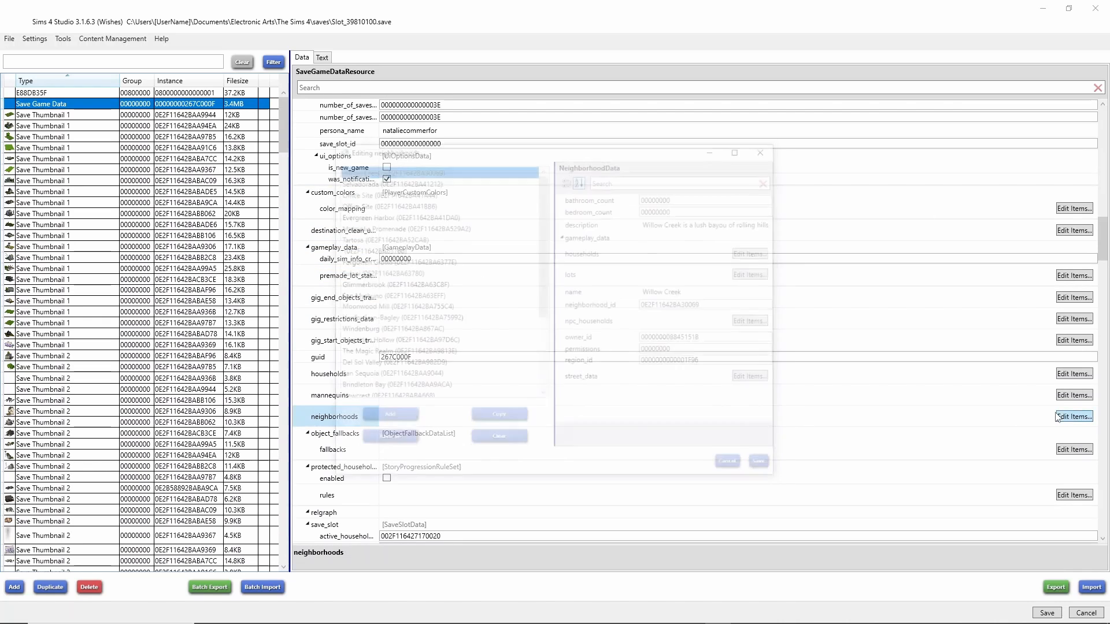
Rename StrangerVille to 'Strangetown', confirm the change, and save the file
click(1073, 416)
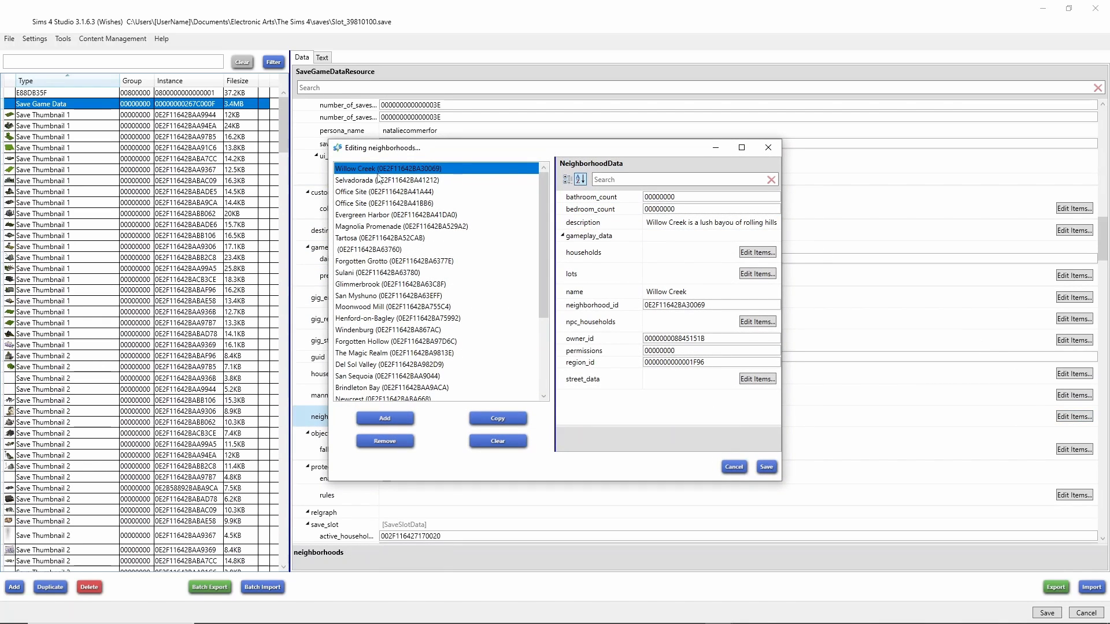
mouse_move(543, 309)
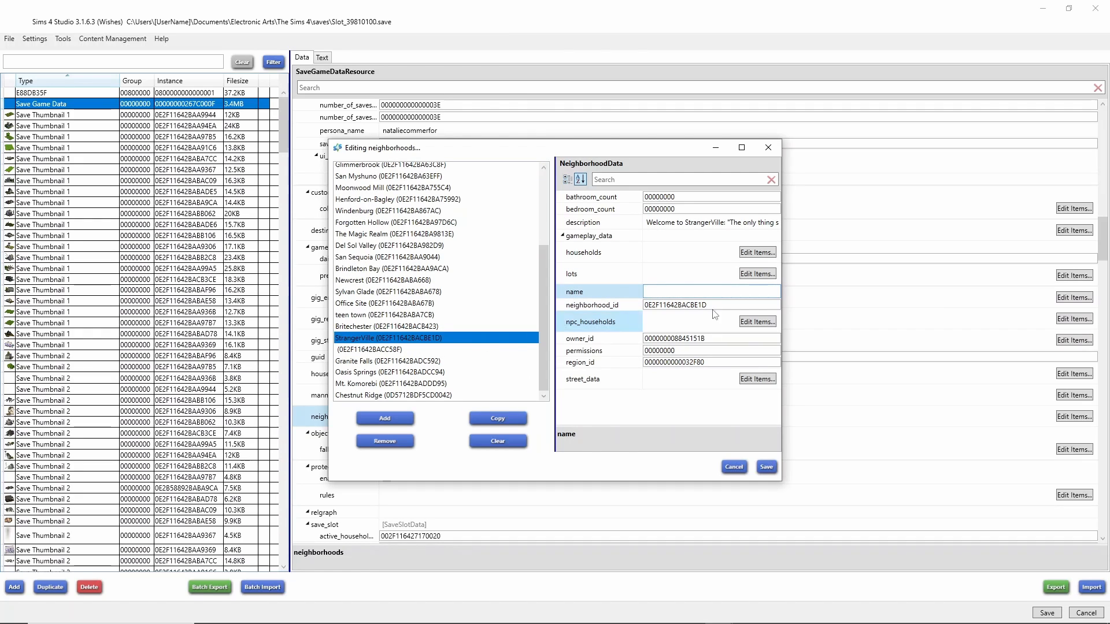
text(Strang)
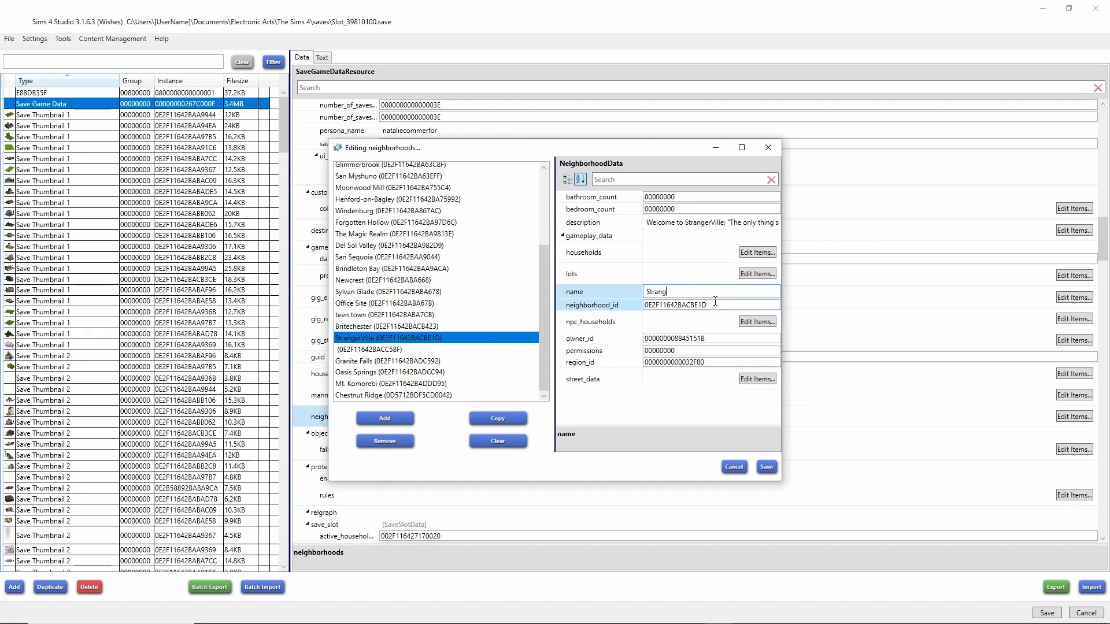
text(etown)
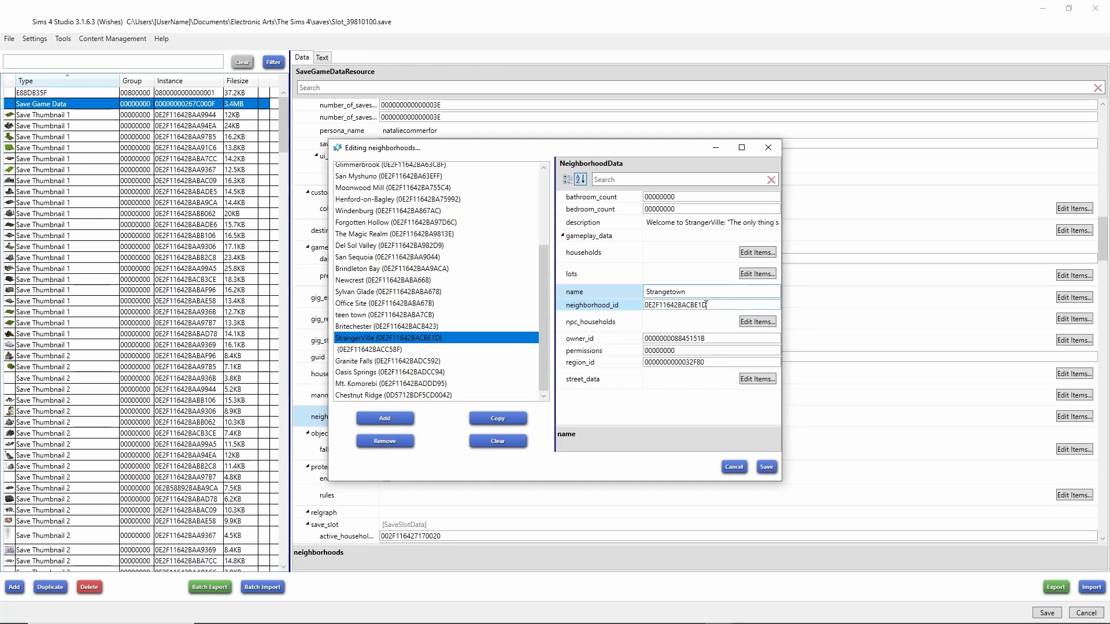
click(732, 468)
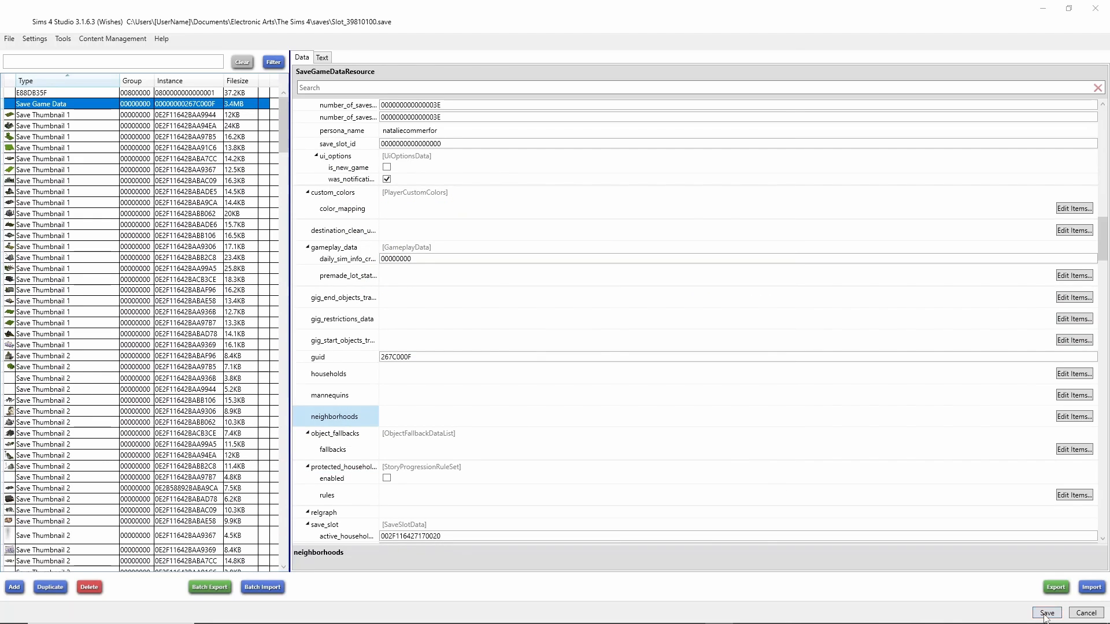
click(1046, 612)
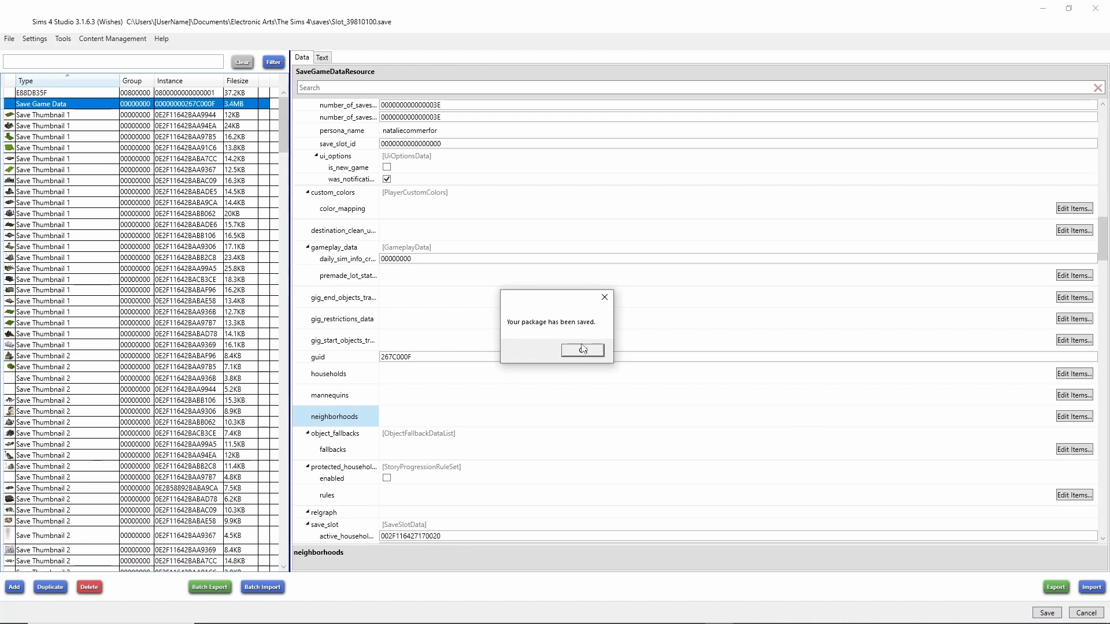
click(582, 349)
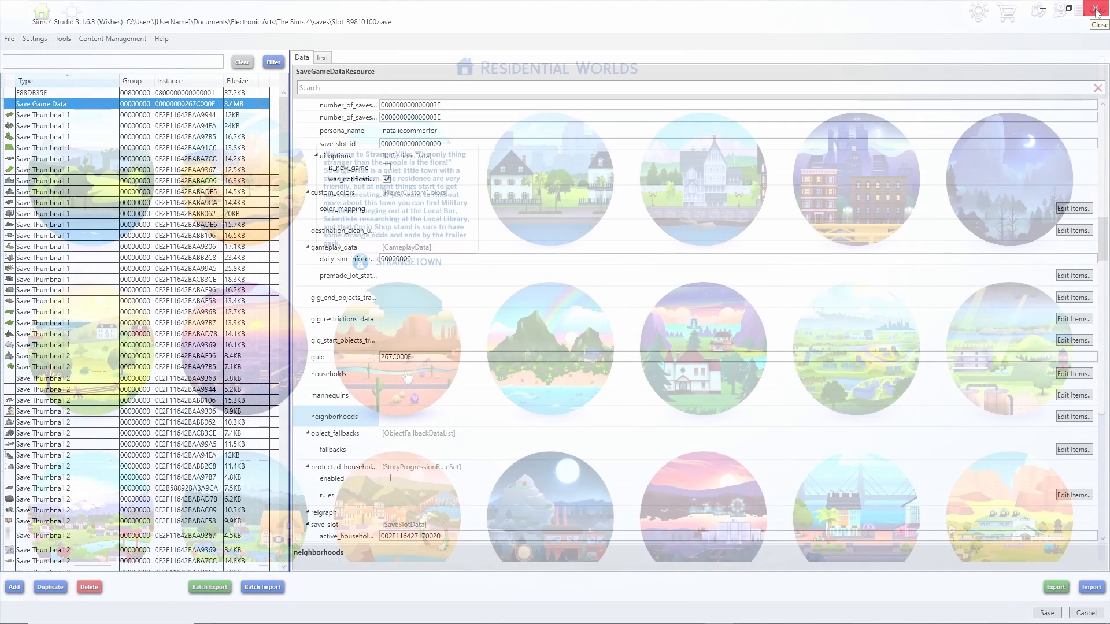
Close Sims 4 Studio to see Teen Town in the game's world overview
click(1097, 10)
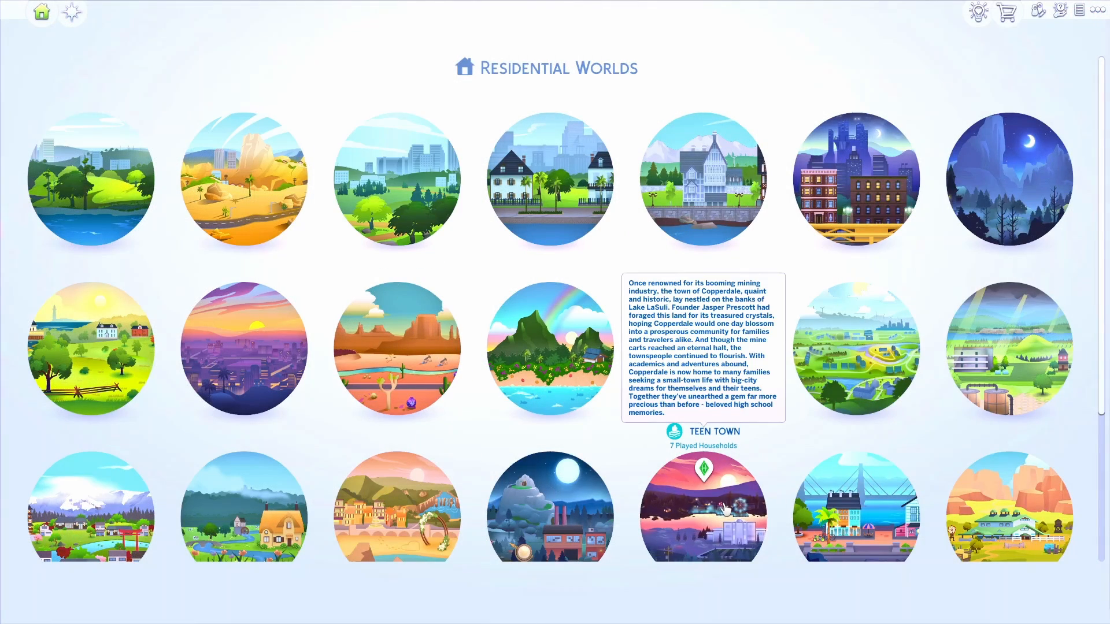
mouse_move(604, 258)
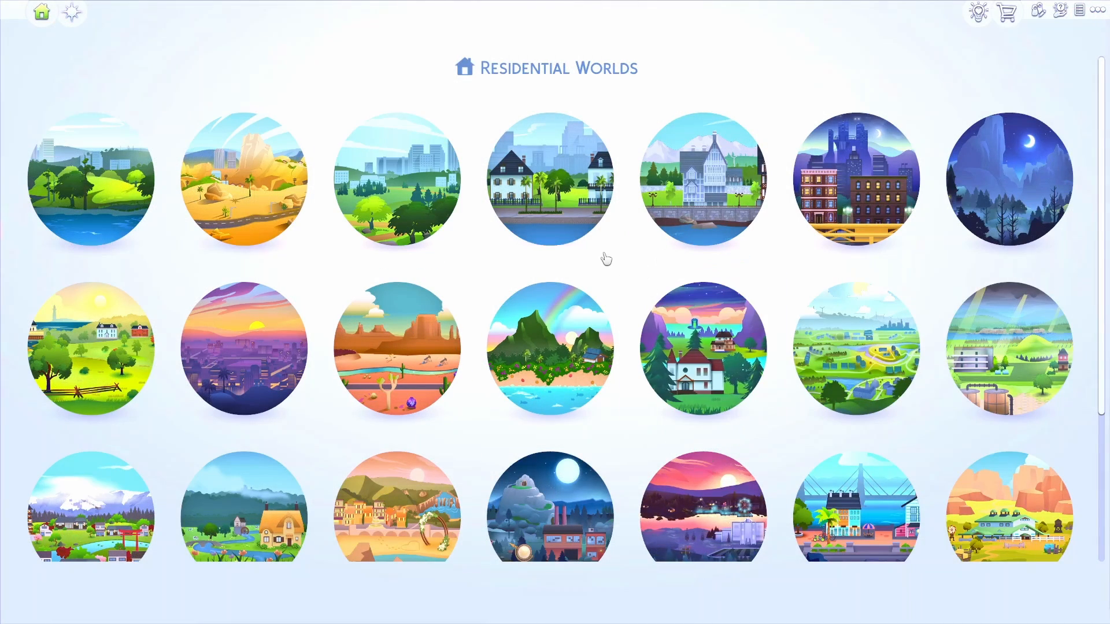